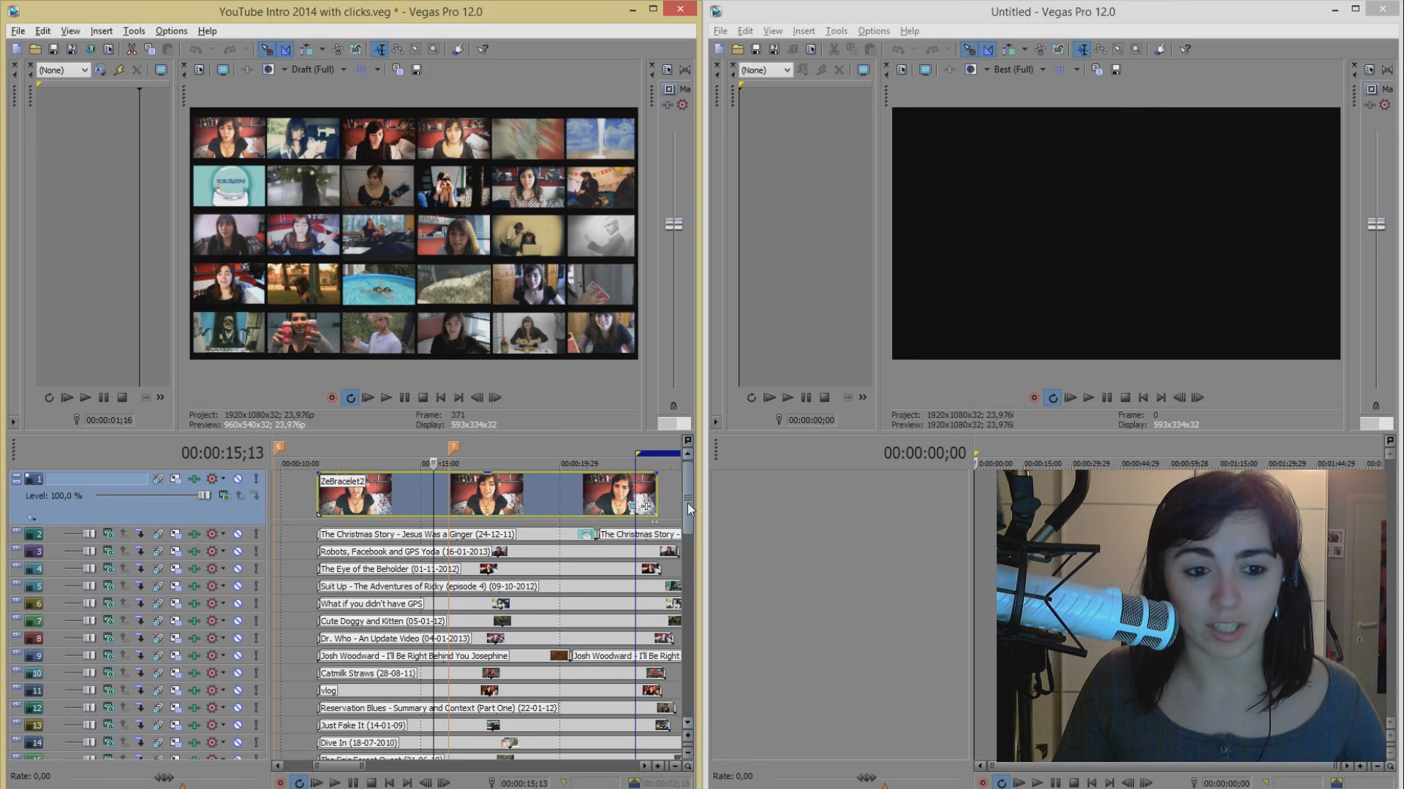
Step: Scroll the YouTube Videos folder and select A Few of my Favorite Things.mp4
{"action": "scroll", "scroll_direction": "down", "scroll_amount": 3}
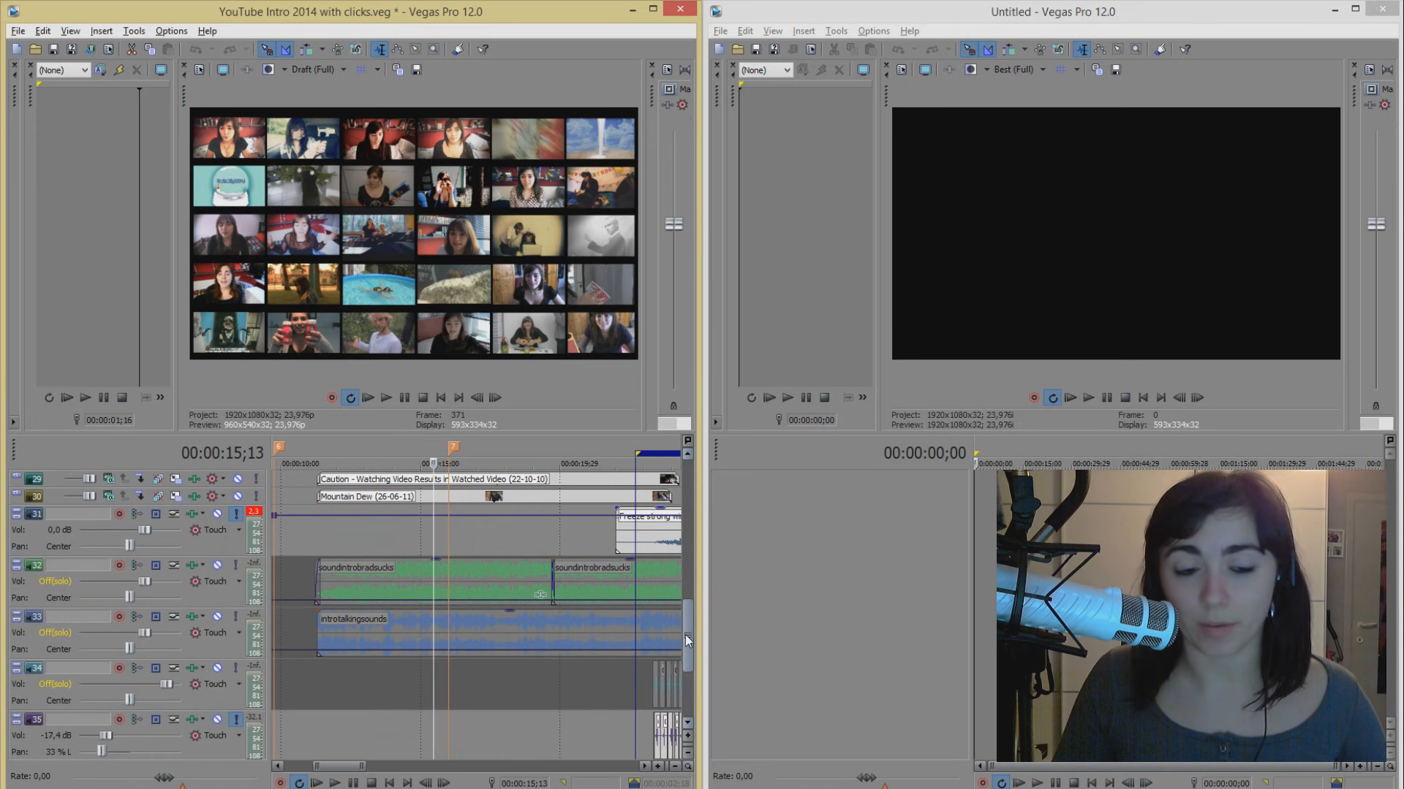
{"action": "scroll", "scroll_direction": "down", "scroll_amount": 3}
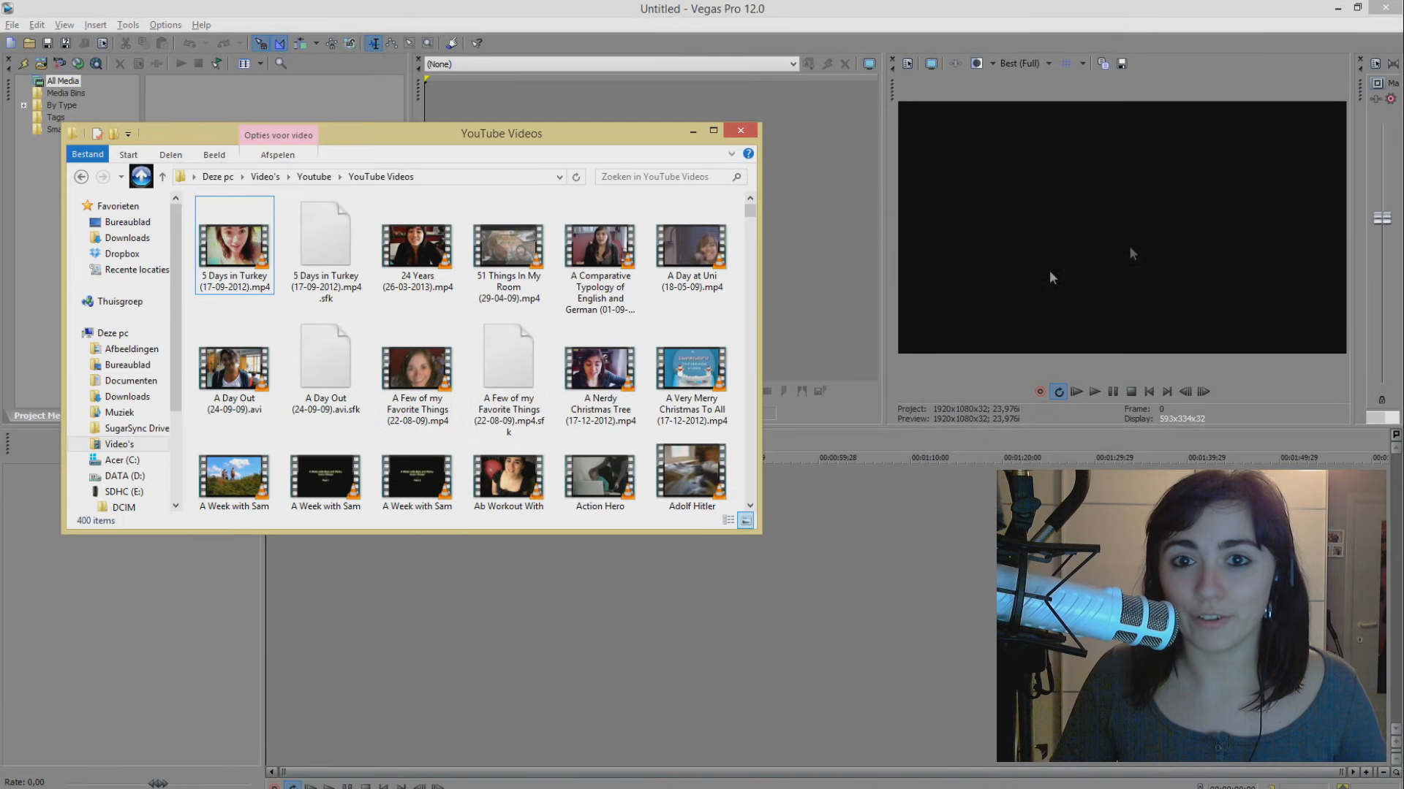
{"action": "left_click", "coordinate": [415, 367]}
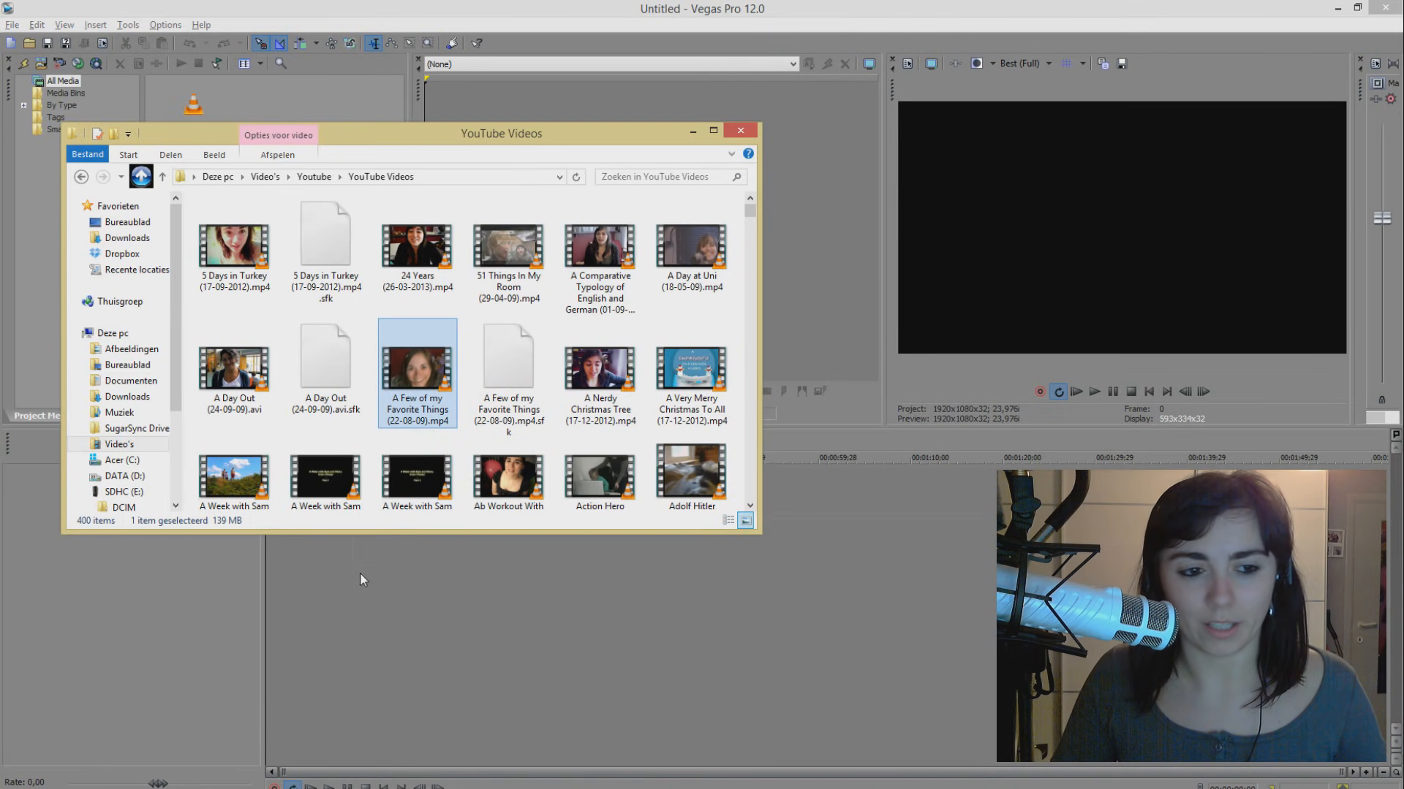
{"action": "mouse_move", "coordinate": [487, 358]}
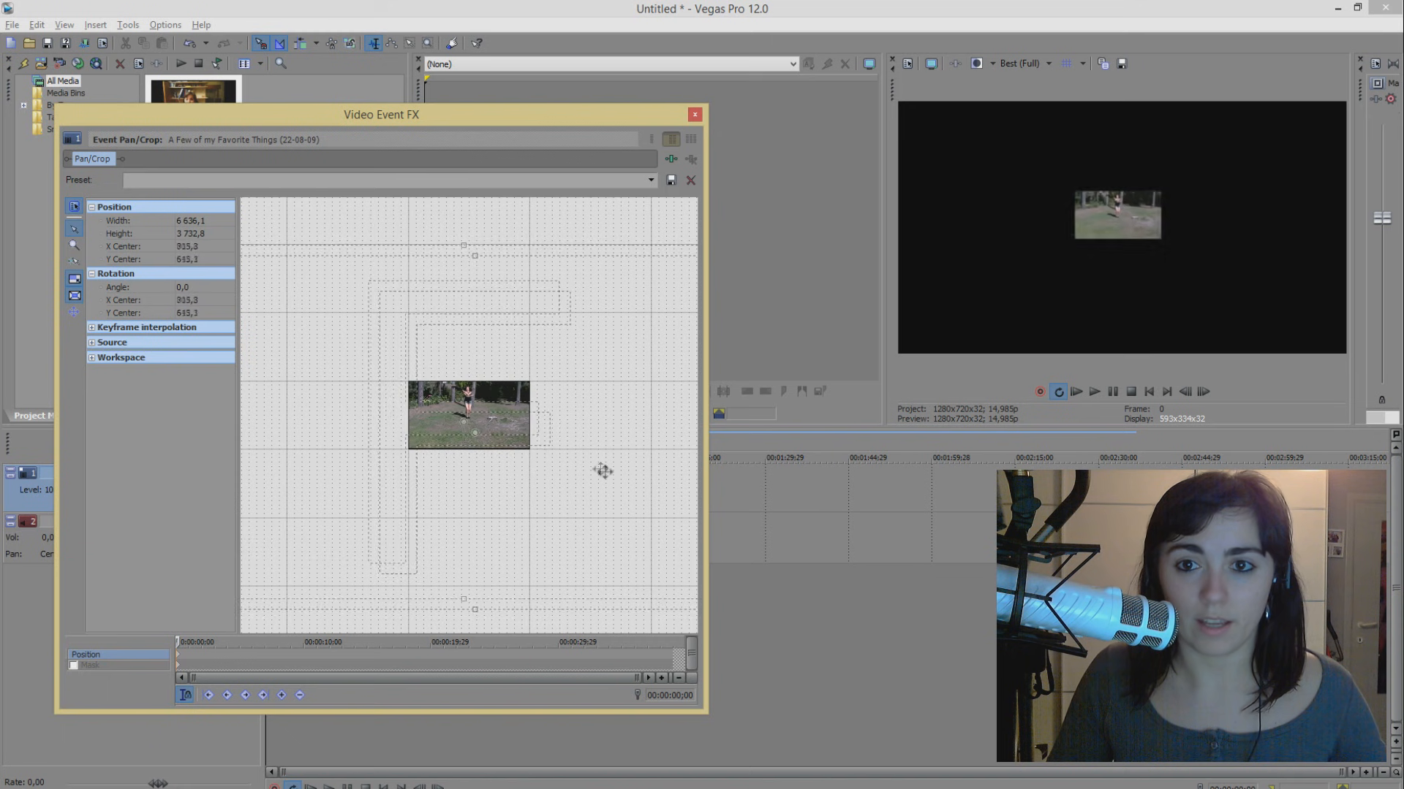
Step: Drag the Pan/Crop frame so A Few of my Favorite Things shrinks into the top-left corner
{"action": "left_click_drag", "start_coordinate": [602, 470], "coordinate": [825, 577]}
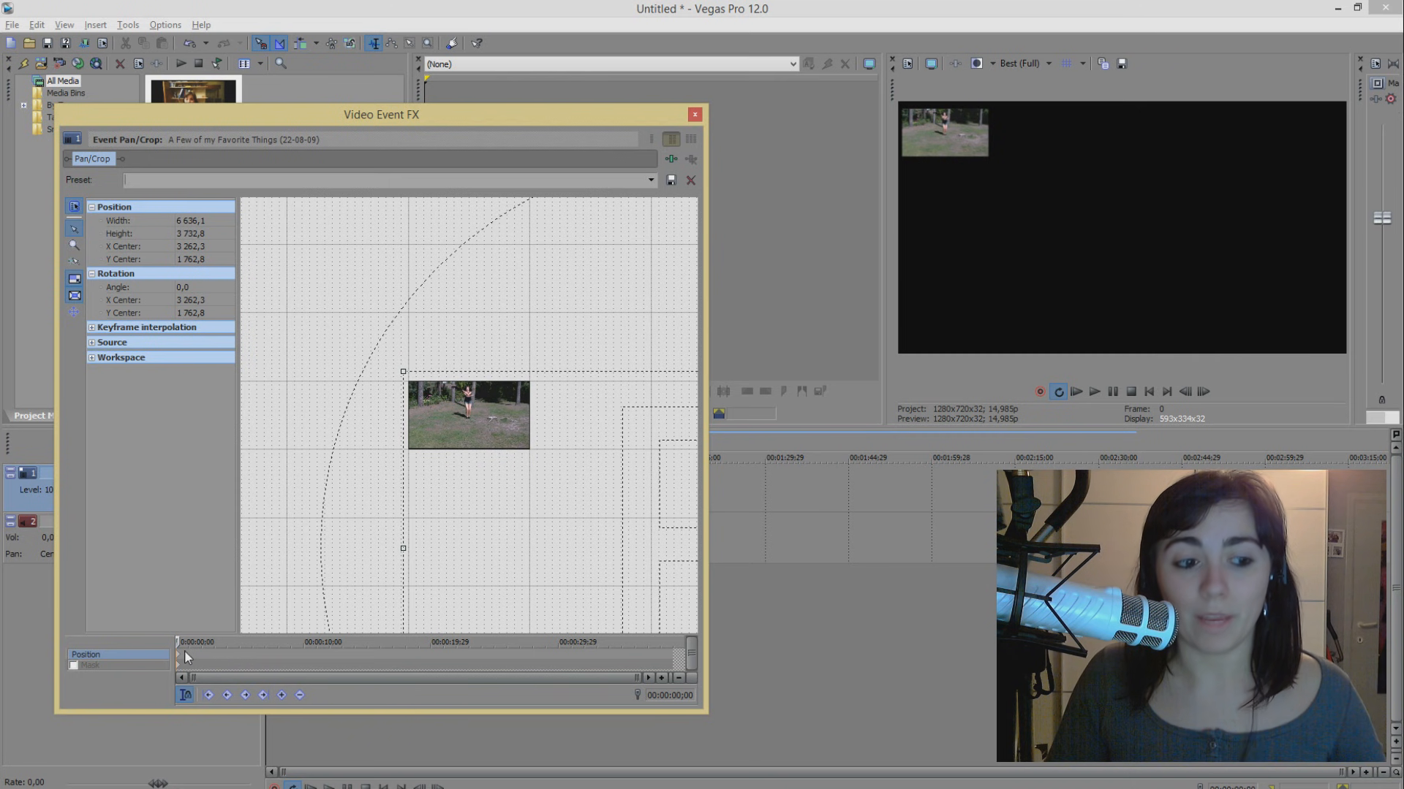
{"action": "mouse_move", "coordinate": [180, 661]}
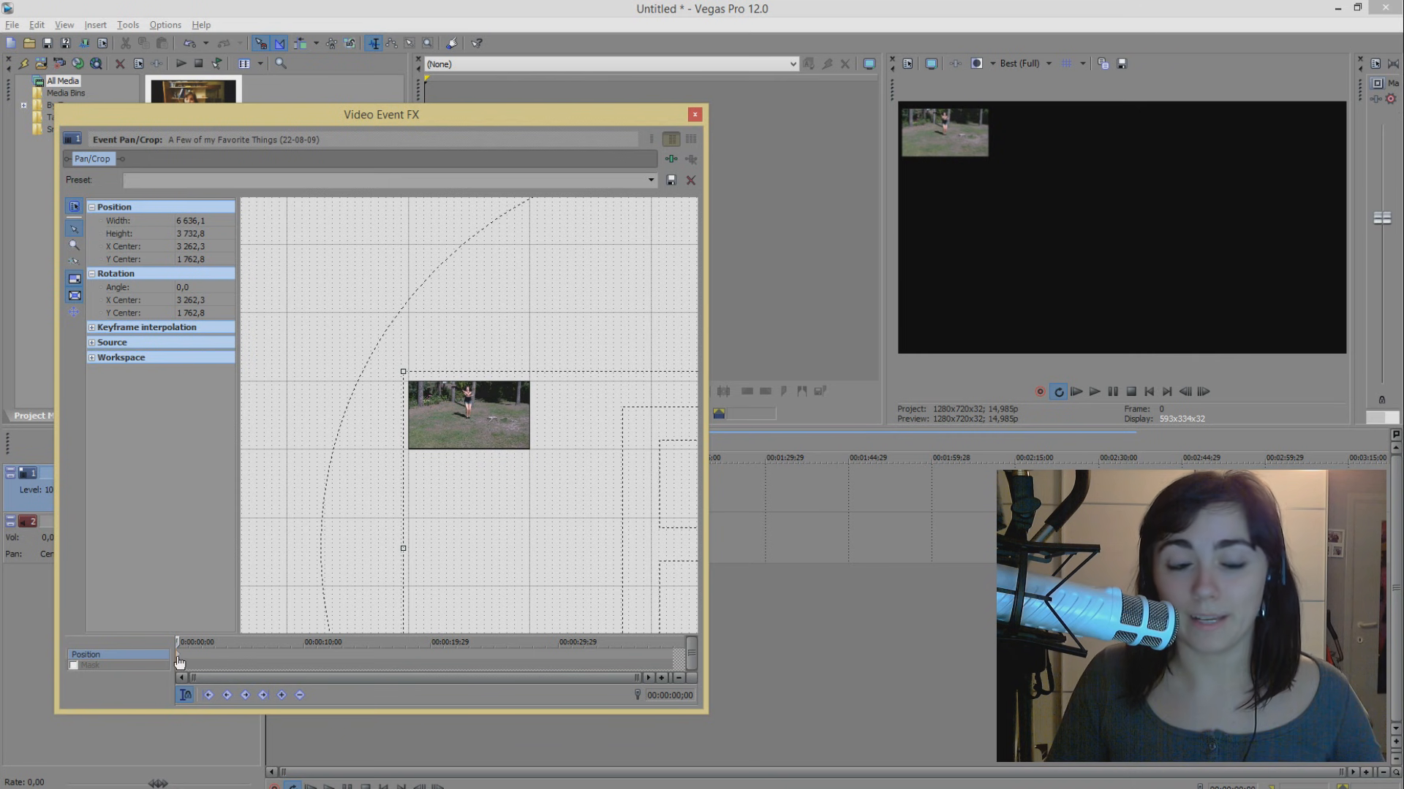
{"action": "mouse_move", "coordinate": [298, 664]}
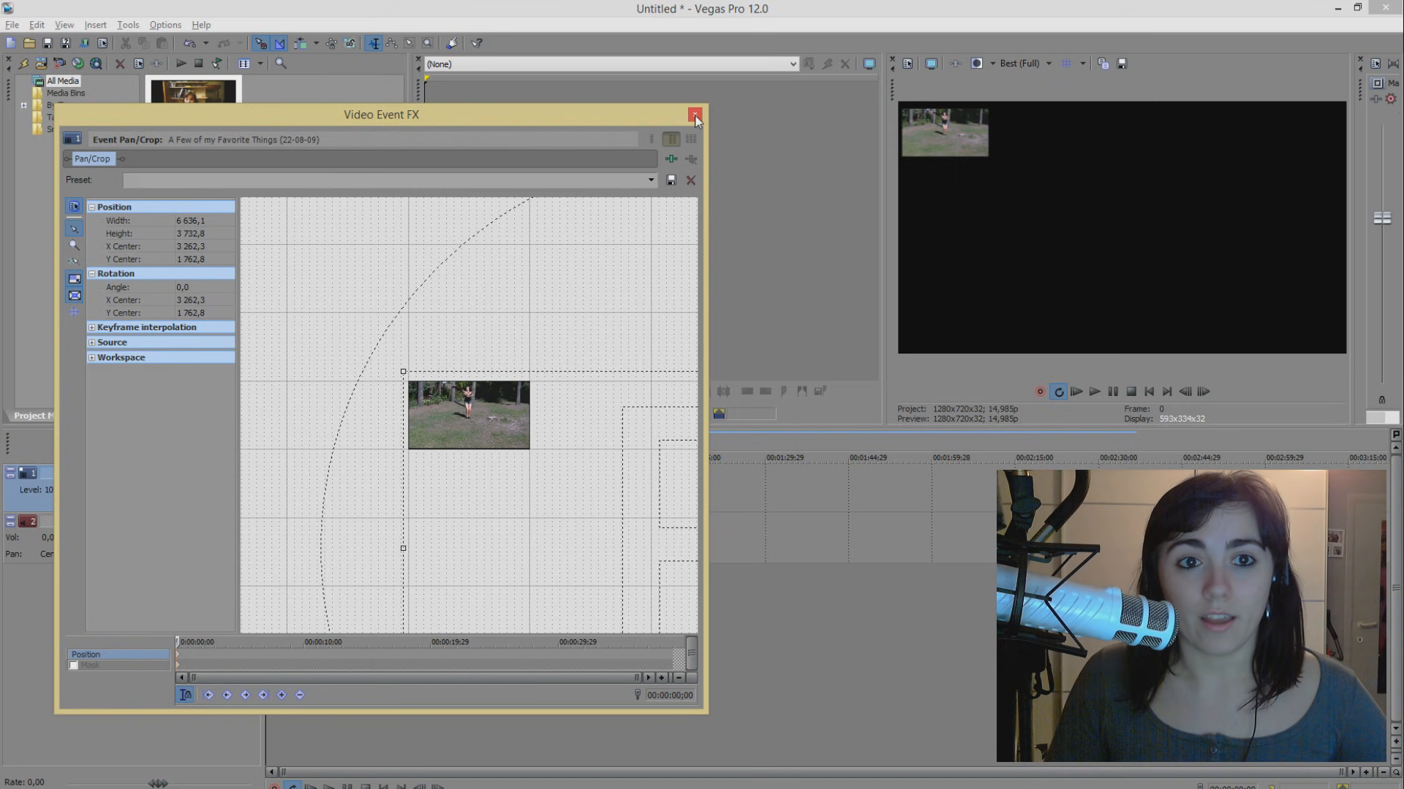
Step: Close Pan/Crop, then find Dear Reply Girls.mp4 and bring it into the project
{"action": "left_click", "coordinate": [695, 117]}
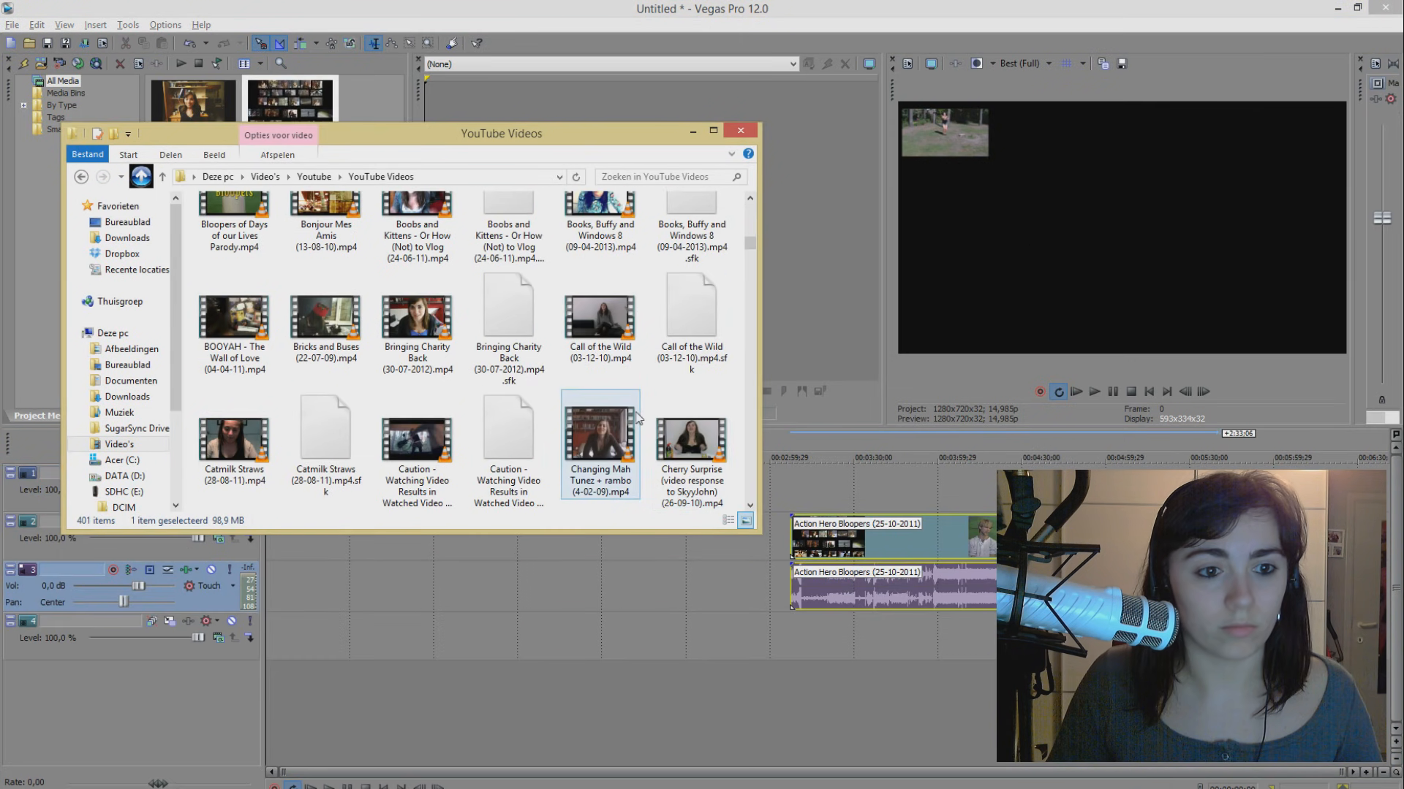
{"action": "scroll", "scroll_direction": "down", "scroll_amount": 3}
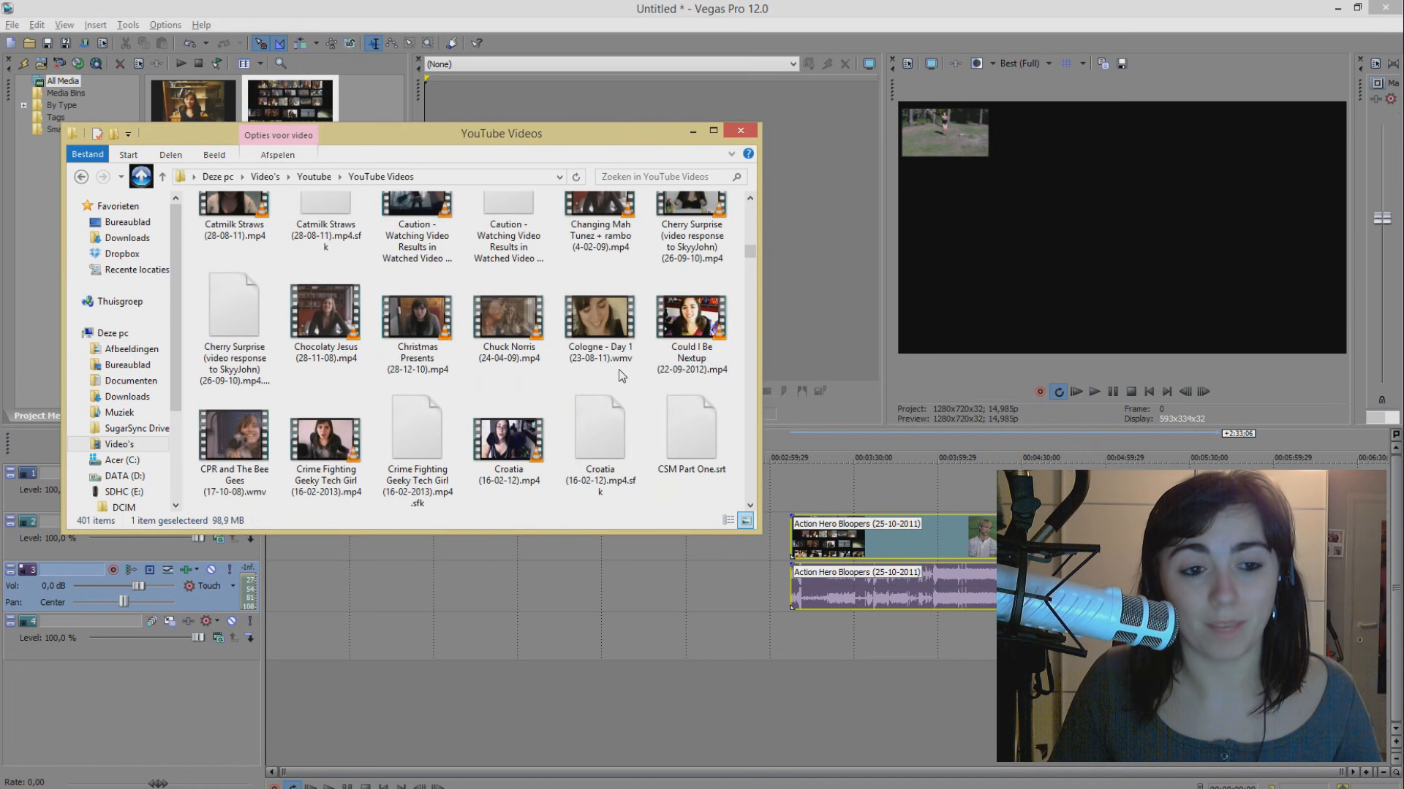
{"action": "scroll", "scroll_direction": "down", "scroll_amount": 3}
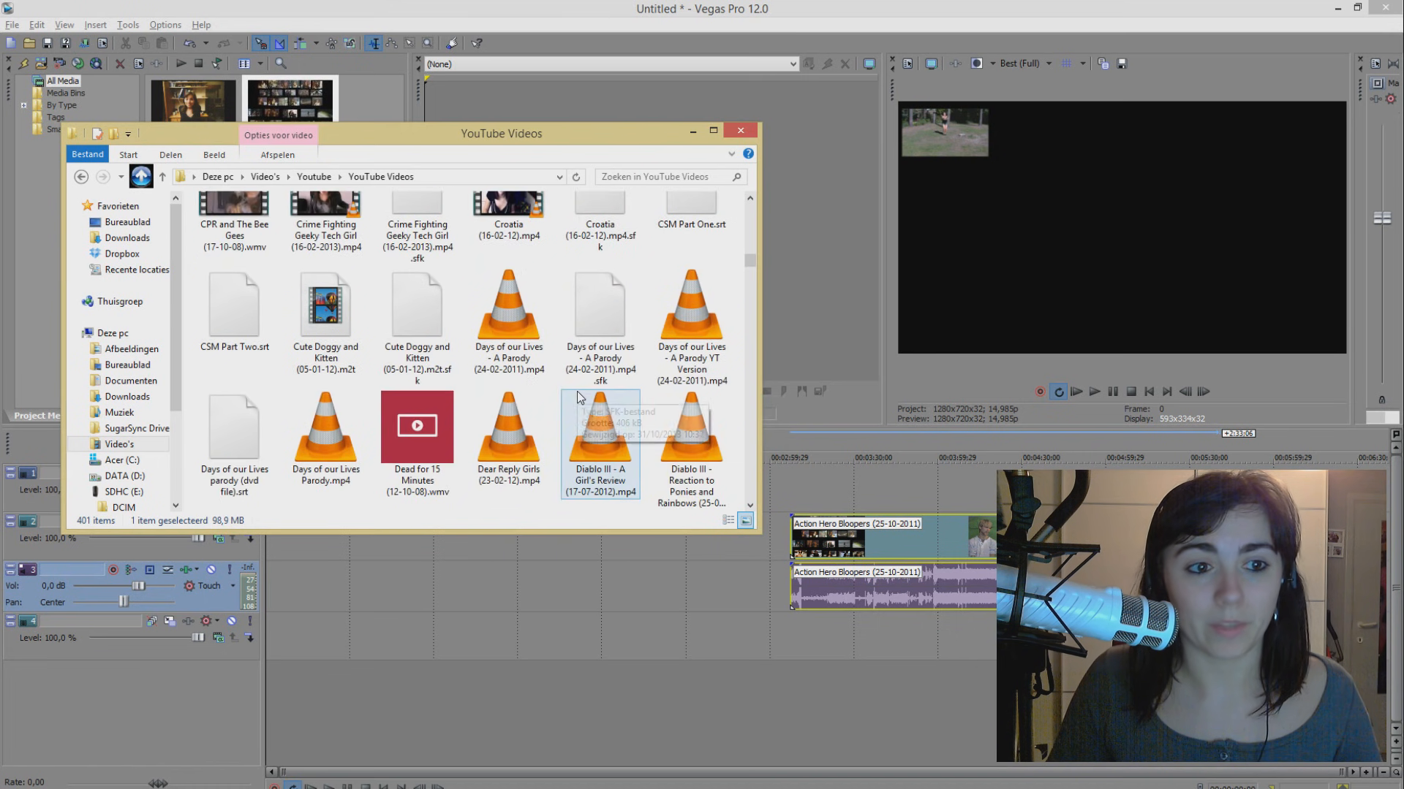
{"action": "scroll", "scroll_direction": "down", "scroll_amount": 3}
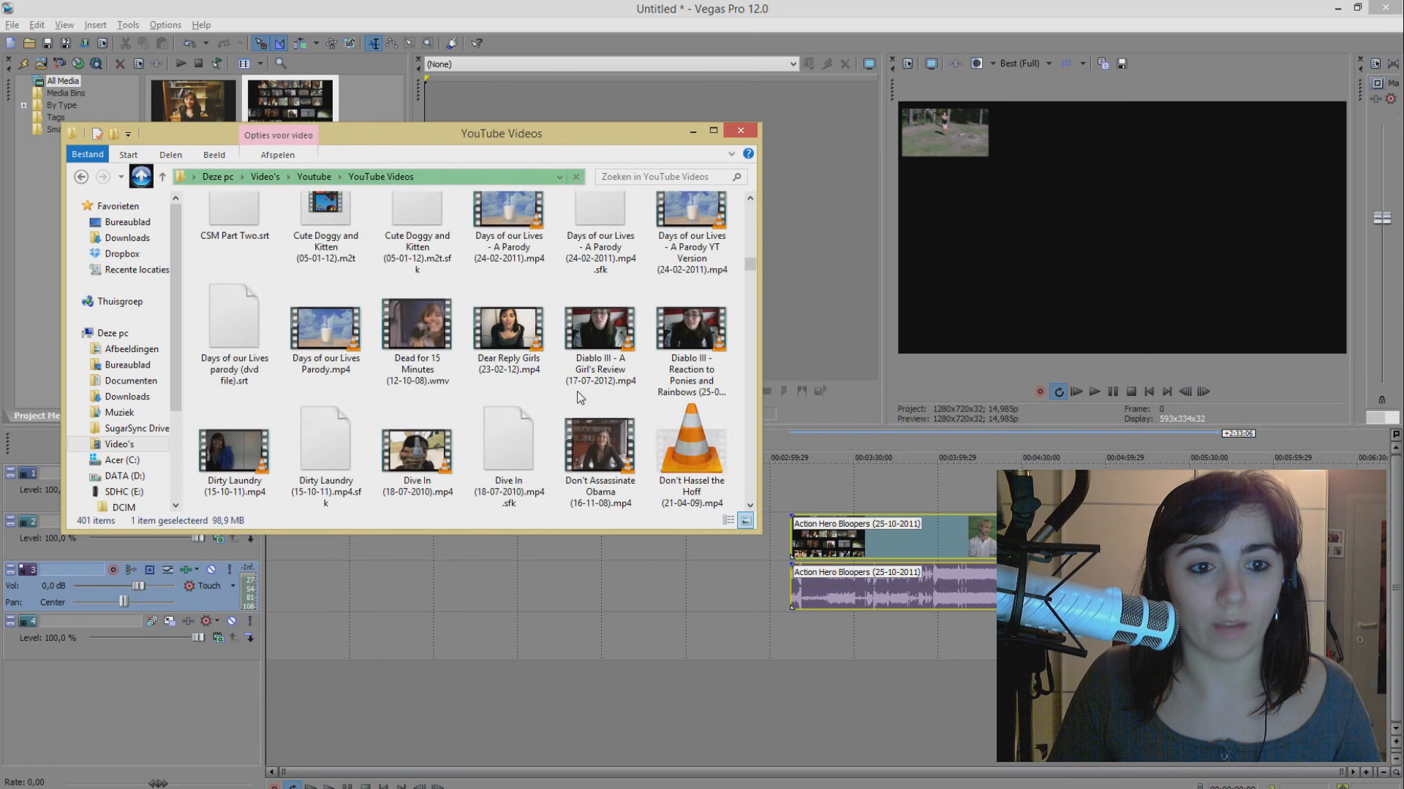
{"action": "left_click", "coordinate": [507, 327]}
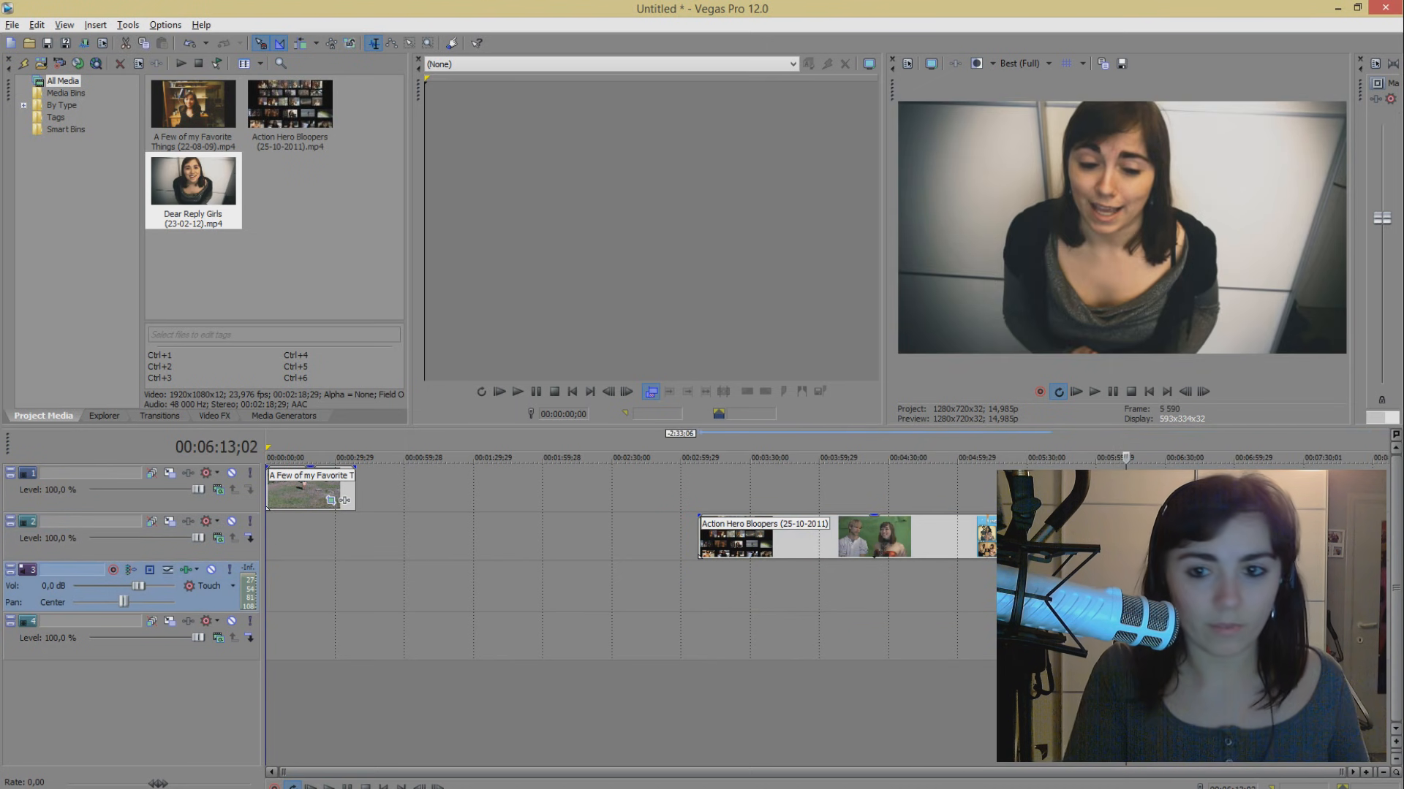
{"action": "left_click", "coordinate": [937, 537]}
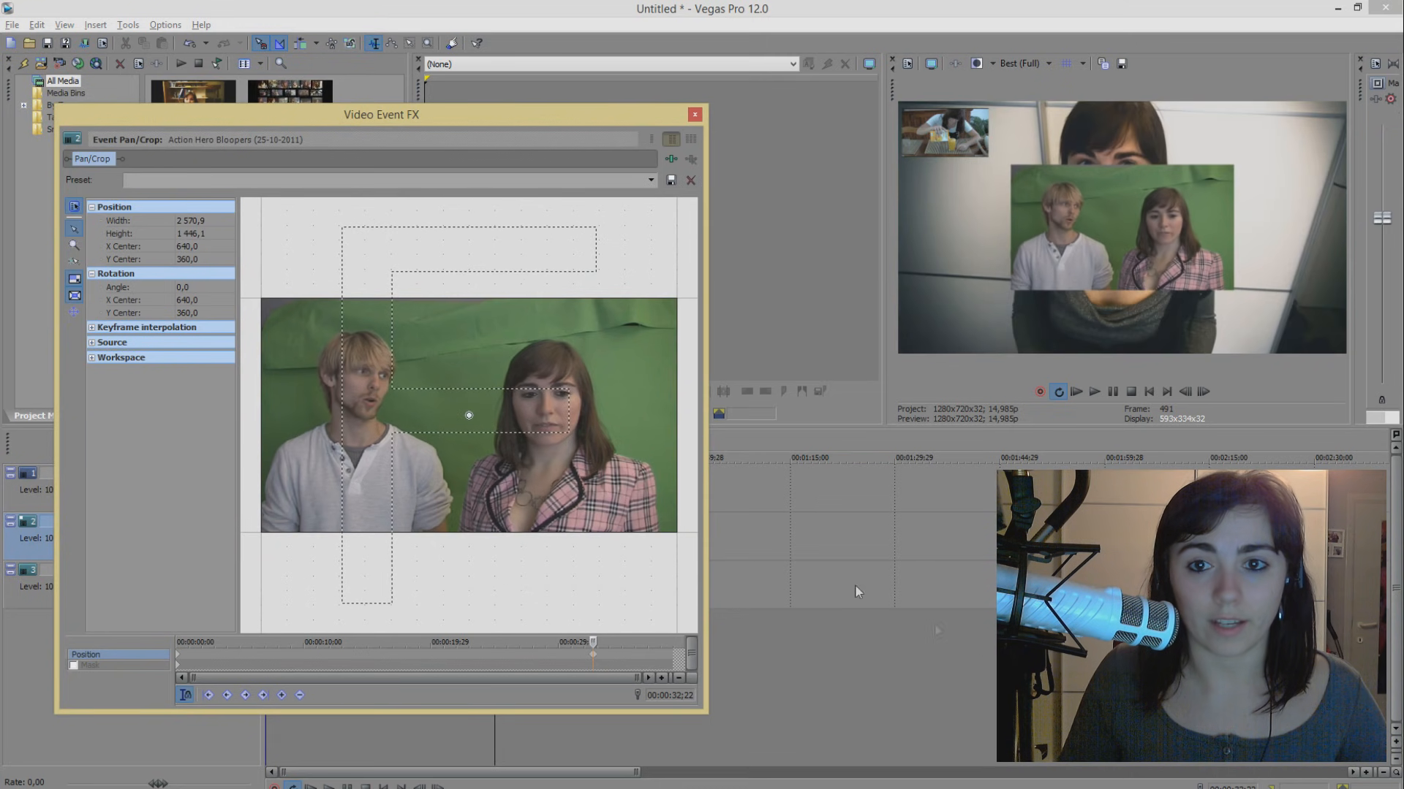
Step: Drag the Action Hero Bloopers crop frame to move the clip lower, then close Pan/Crop
{"action": "left_click_drag", "start_coordinate": [468, 415], "coordinate": [539, 414]}
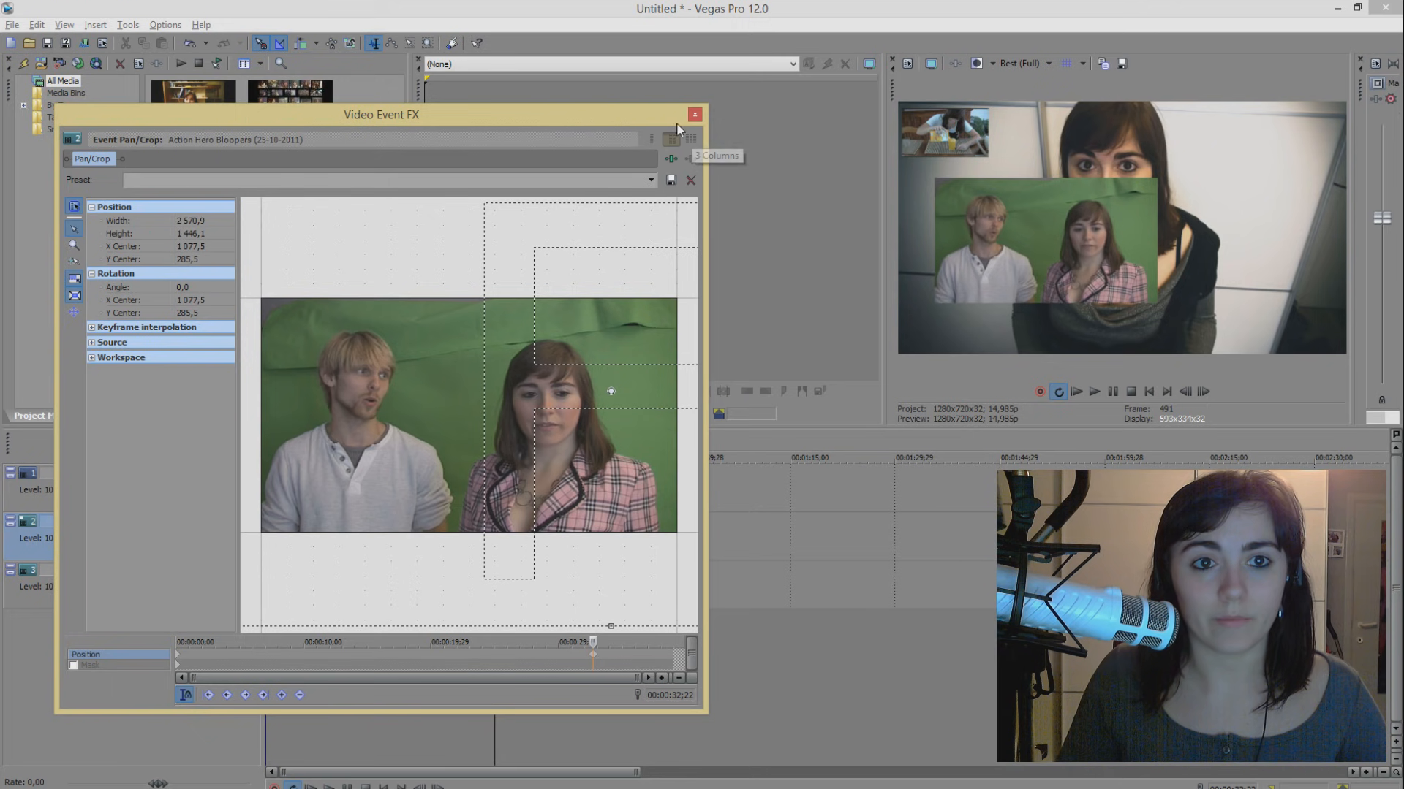
{"action": "left_click", "coordinate": [694, 115]}
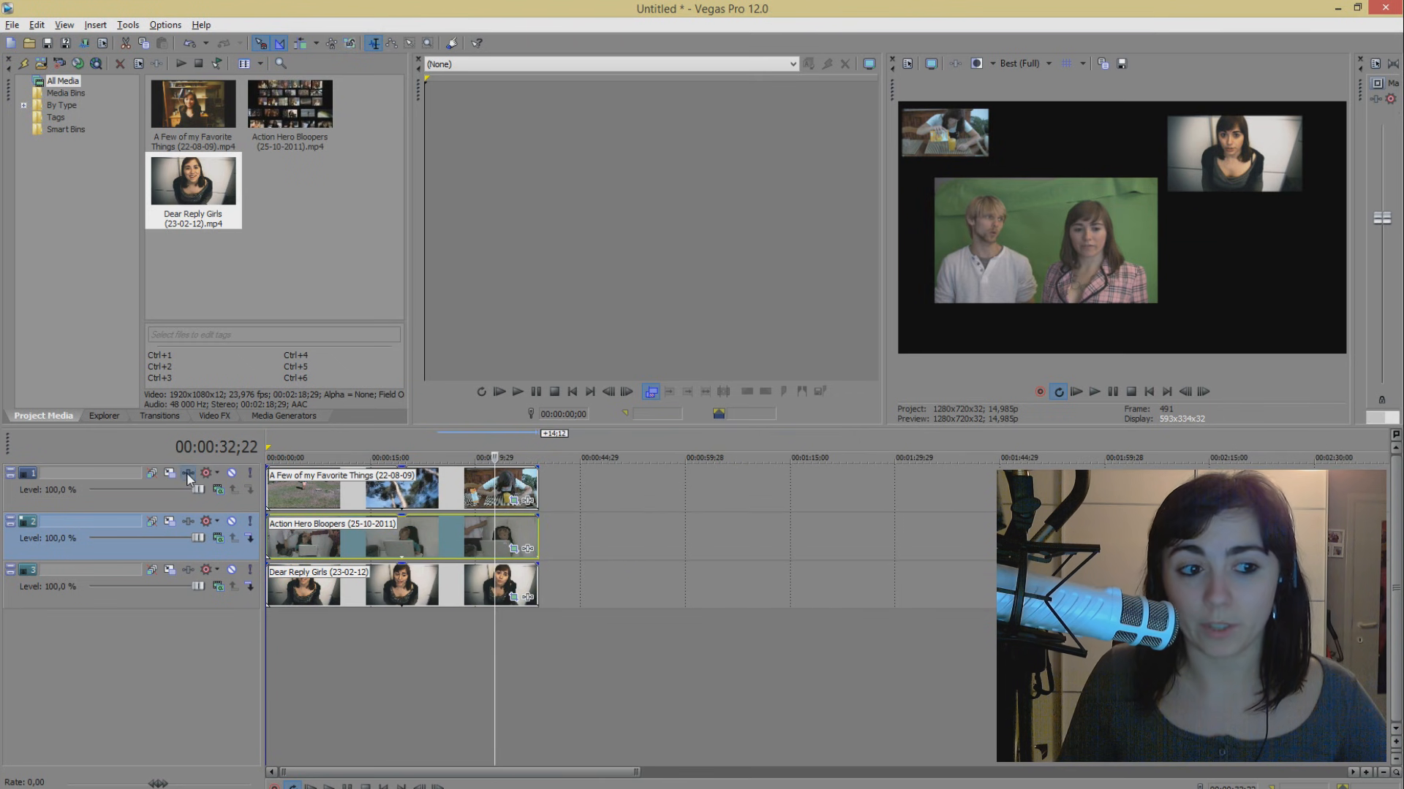
Step: Add Sony Brightness and Contrast and Sony Gaussian Blur as Track 1 effects
{"action": "left_click", "coordinate": [188, 473]}
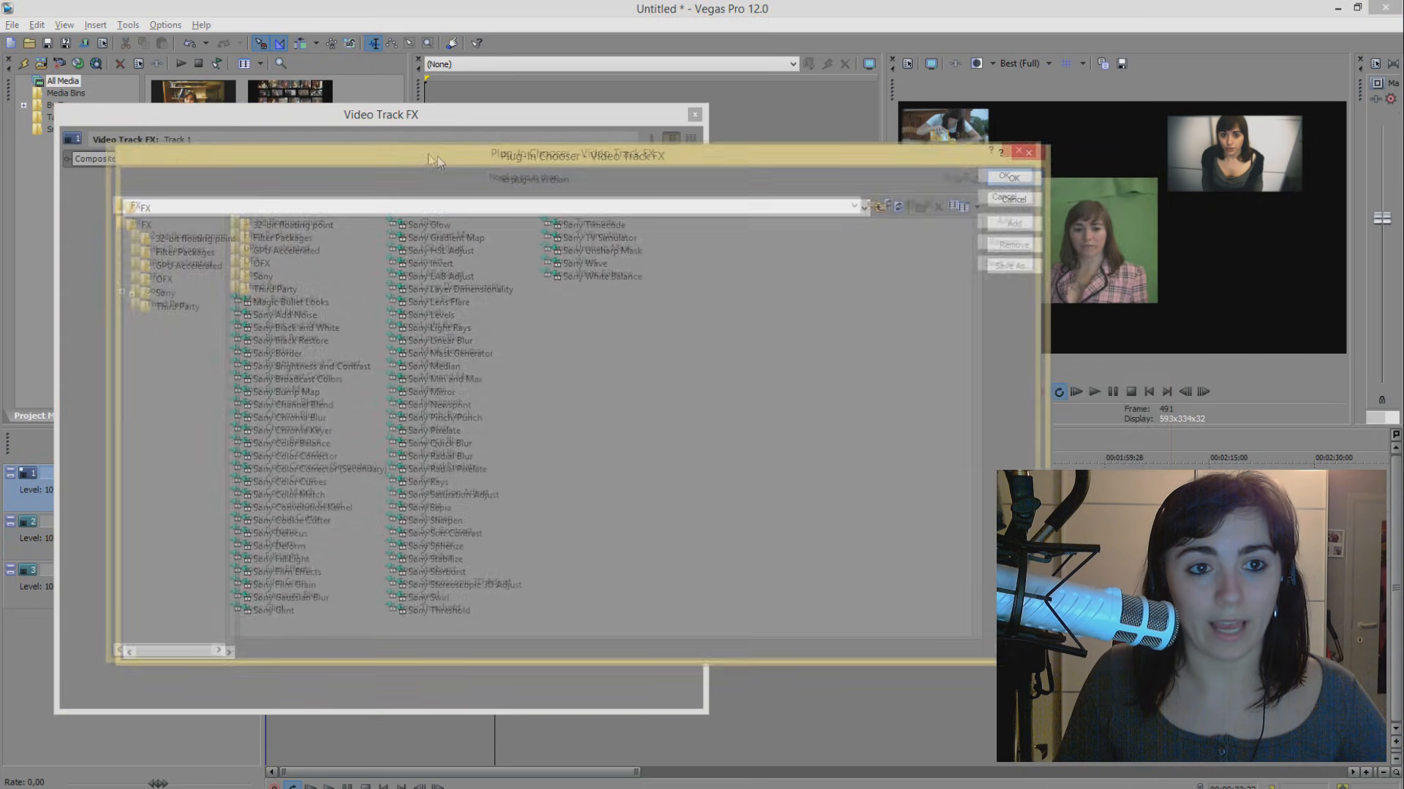
{"action": "left_click", "coordinate": [246, 308]}
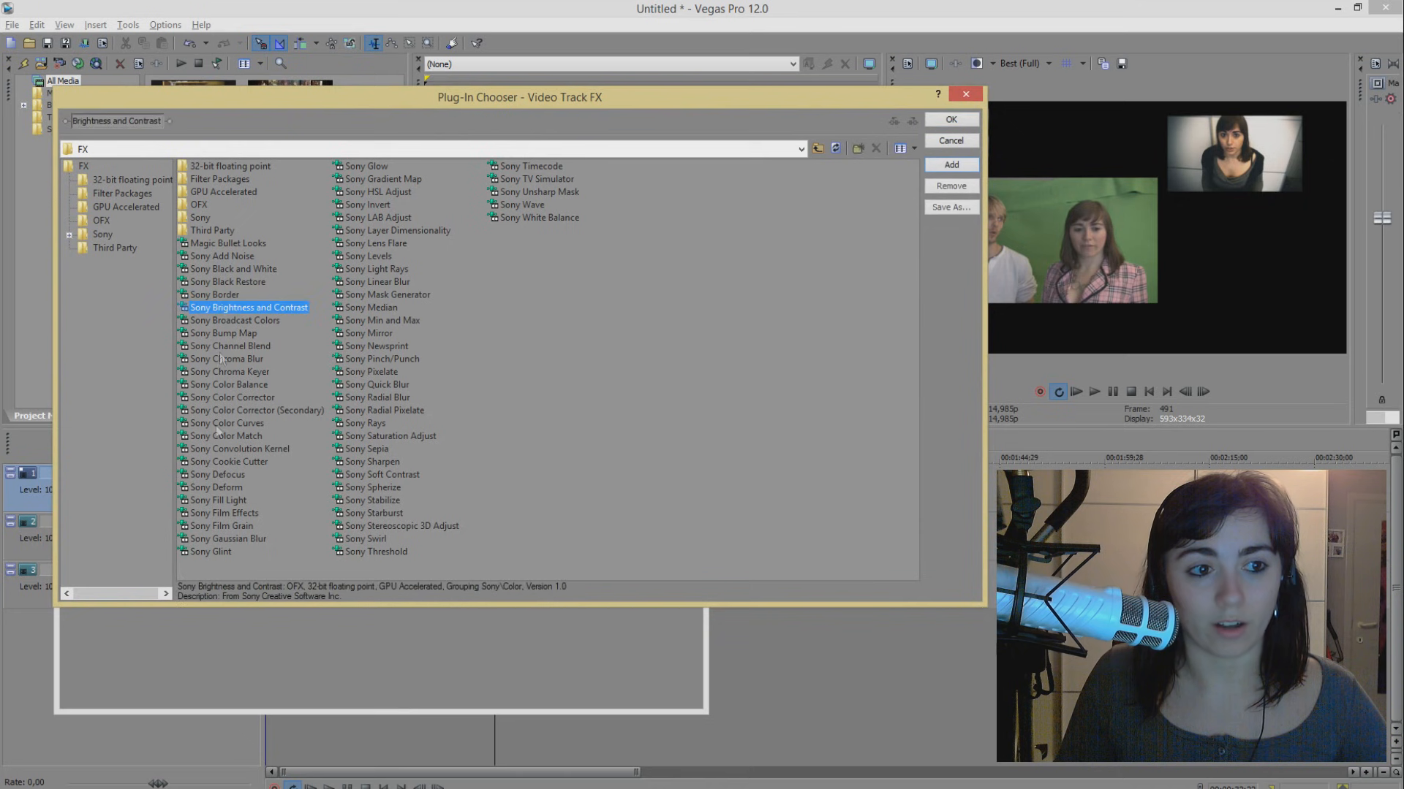
{"action": "double_click", "coordinate": [228, 539]}
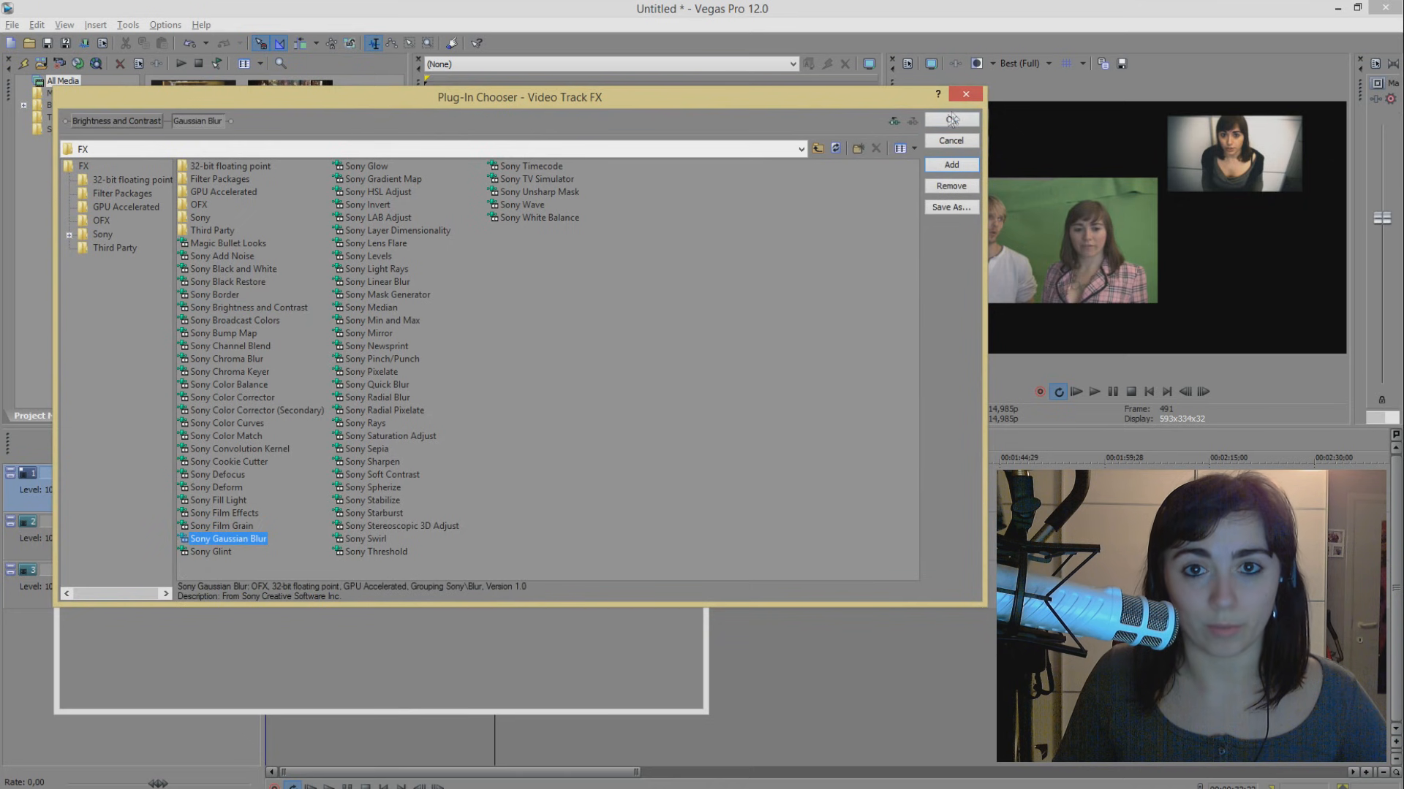
{"action": "left_click", "coordinate": [950, 119]}
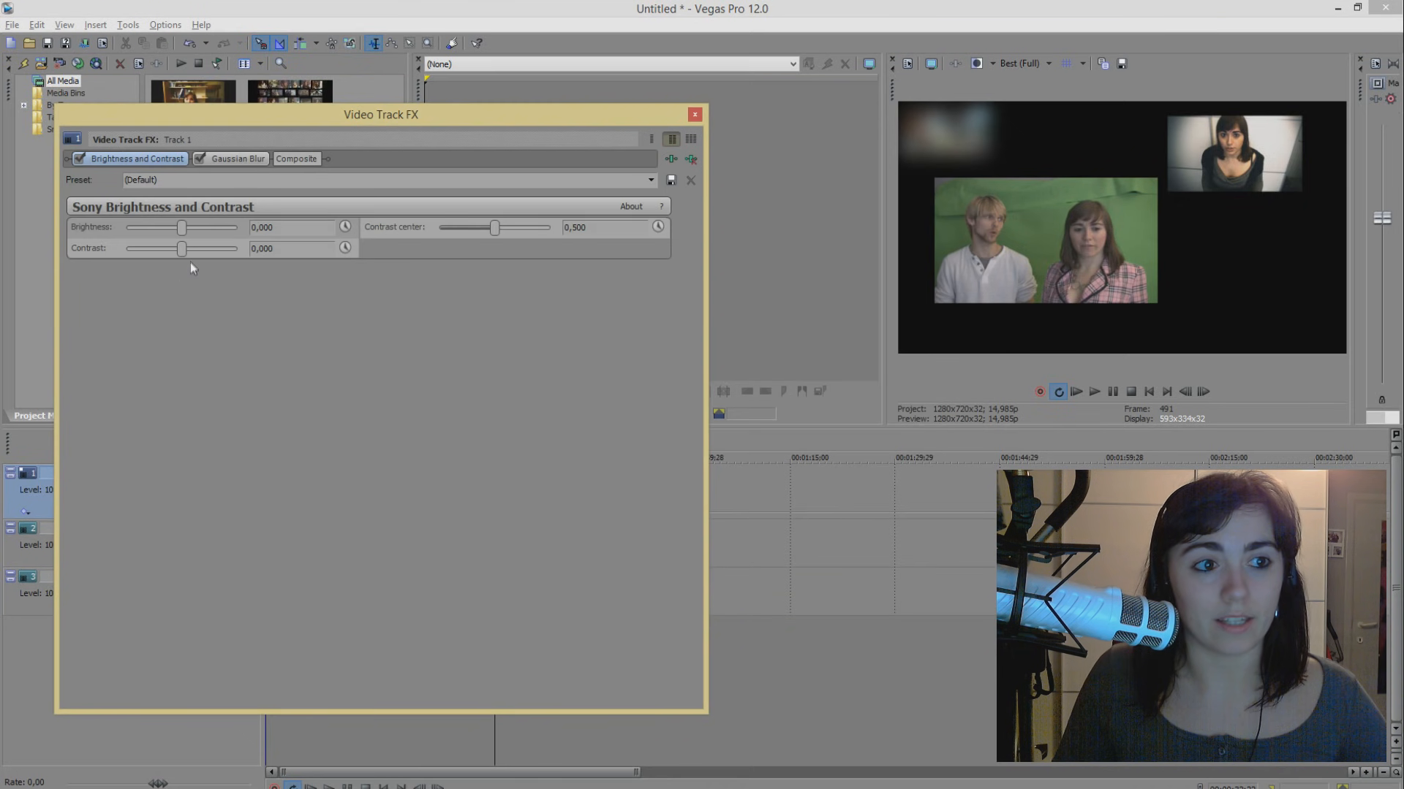
Step: Set both Gaussian Blur ranges to 0 and enable Animate for the blur
{"action": "left_click", "coordinate": [236, 158]}
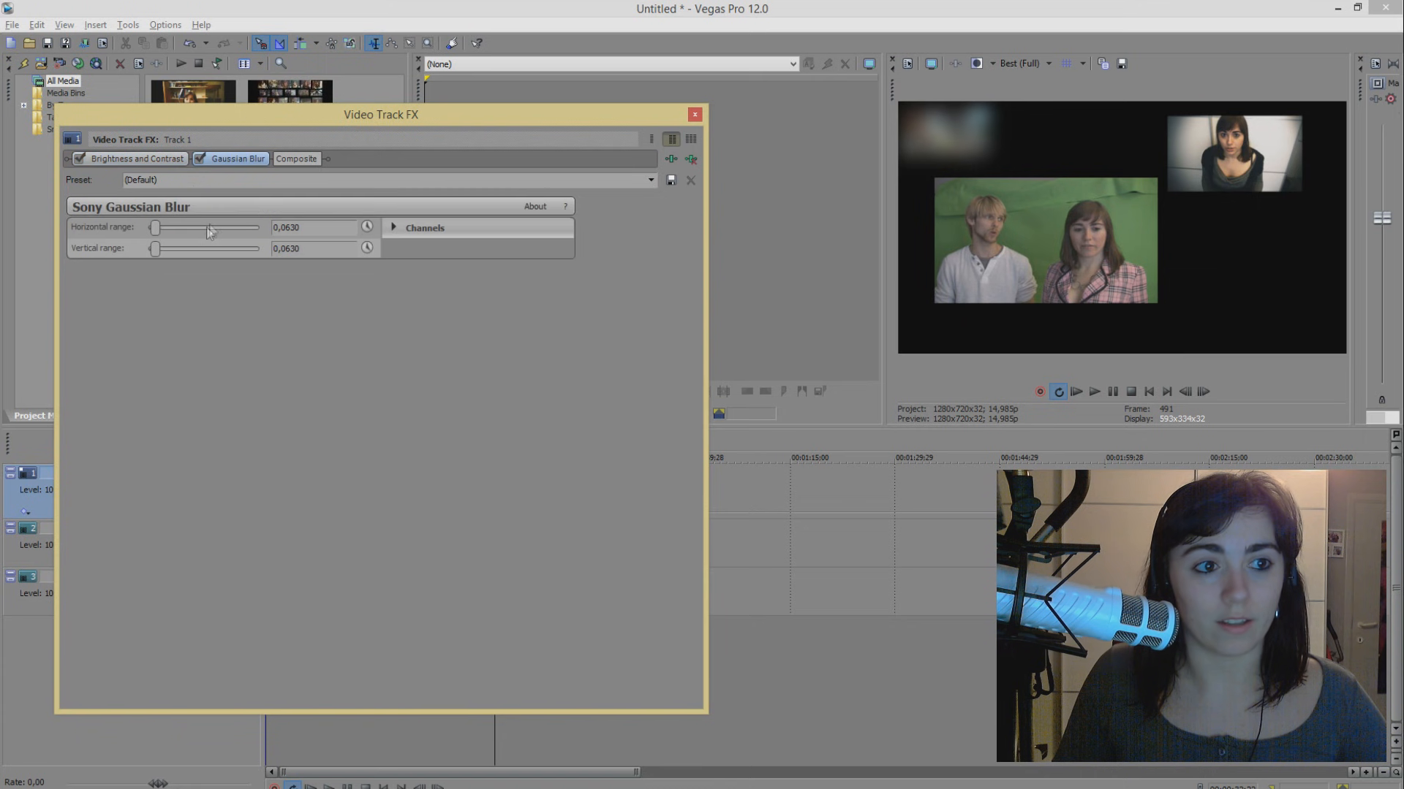
{"action": "left_click_drag", "start_coordinate": [208, 227], "coordinate": [148, 227]}
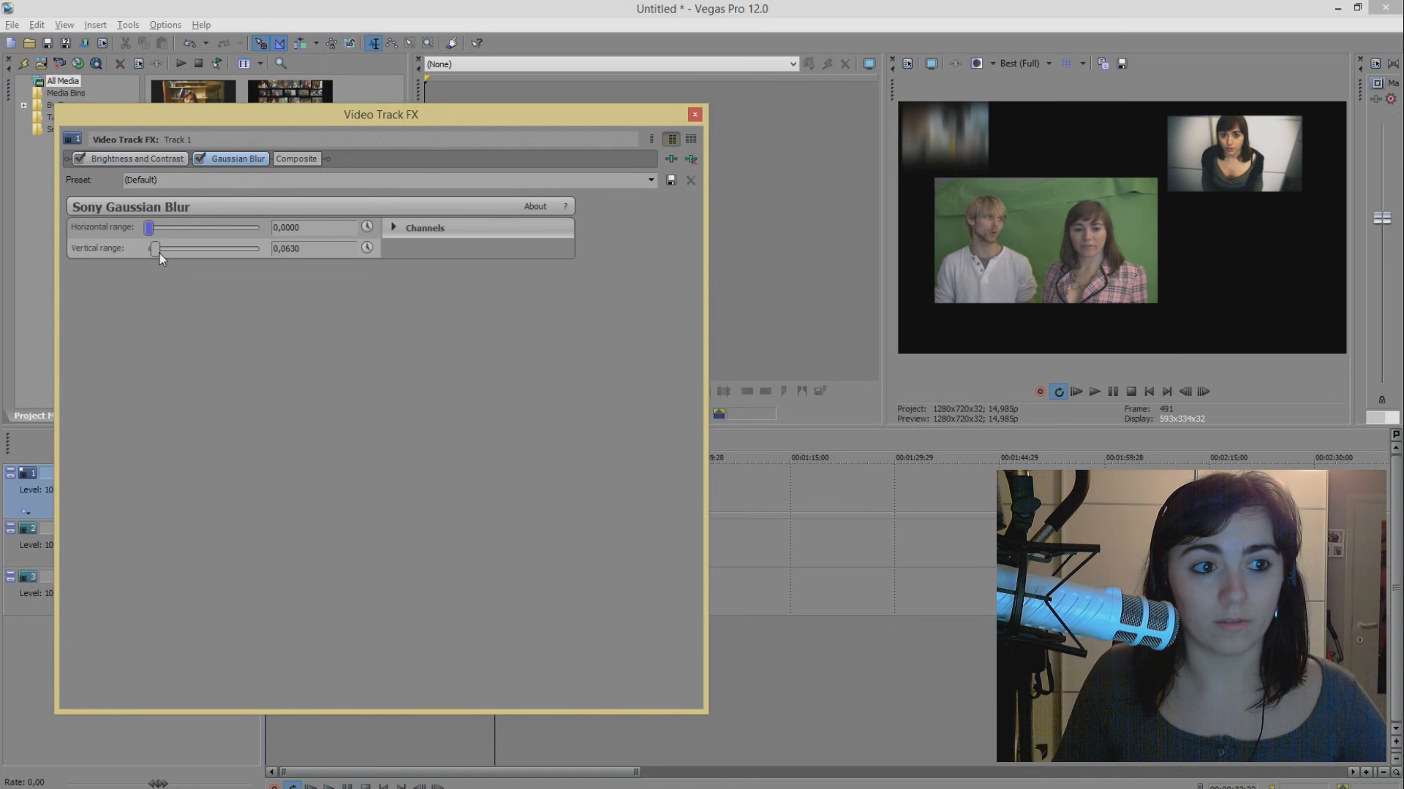
{"action": "left_click_drag", "start_coordinate": [161, 248], "coordinate": [149, 247]}
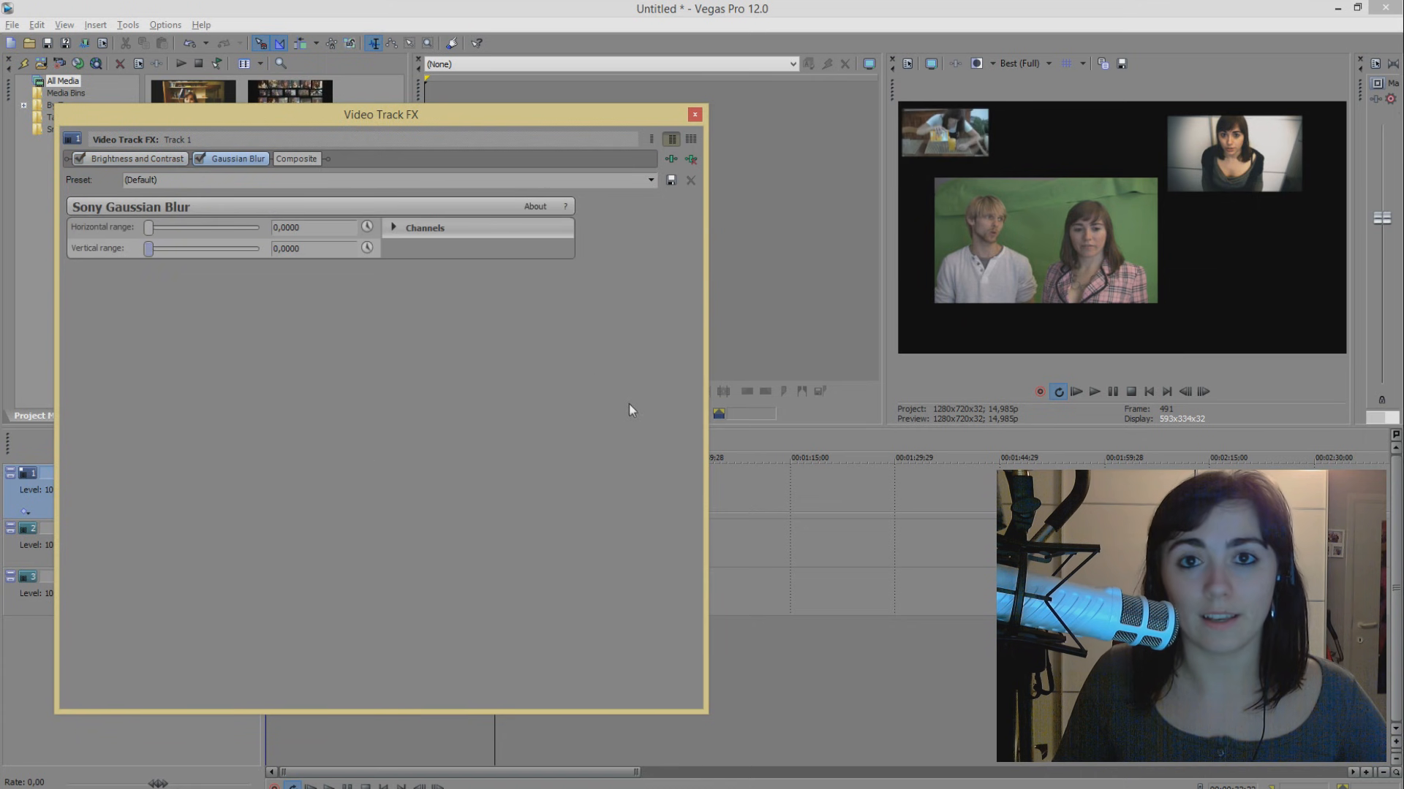
{"action": "left_click", "coordinate": [367, 227]}
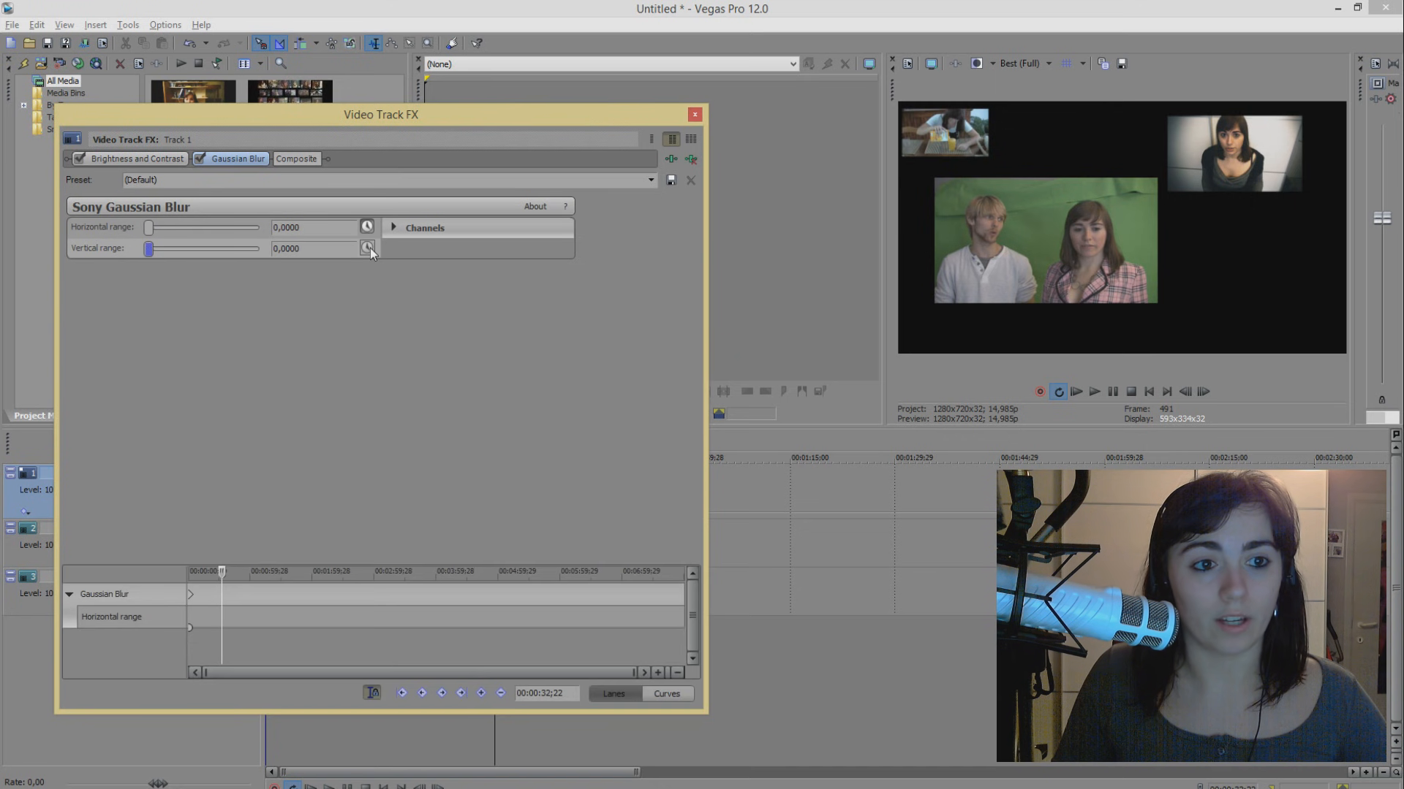
Step: At the later keyframe, raise brightness to 0.510 and contrast to 0.633
{"action": "left_click", "coordinate": [137, 159]}
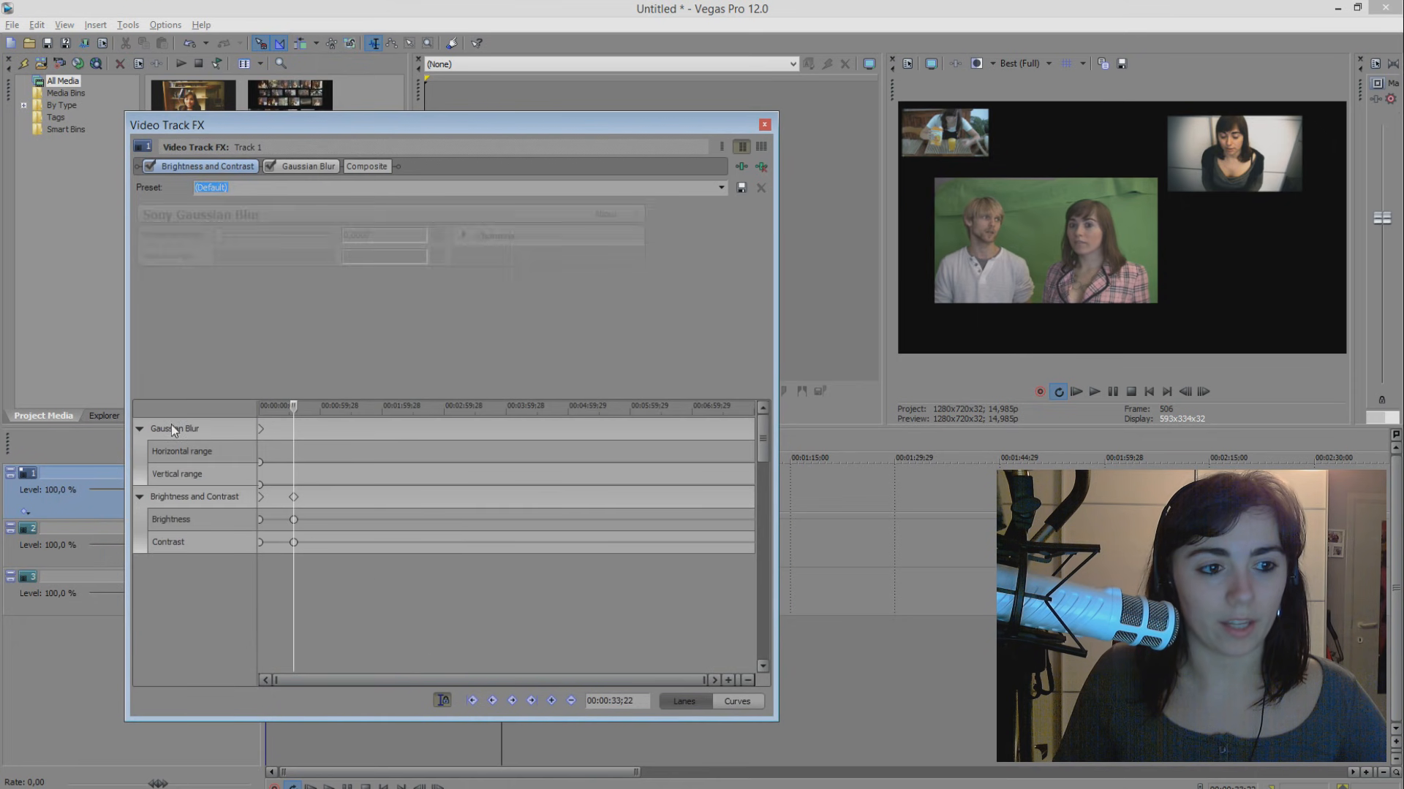
{"action": "left_click", "coordinate": [308, 166]}
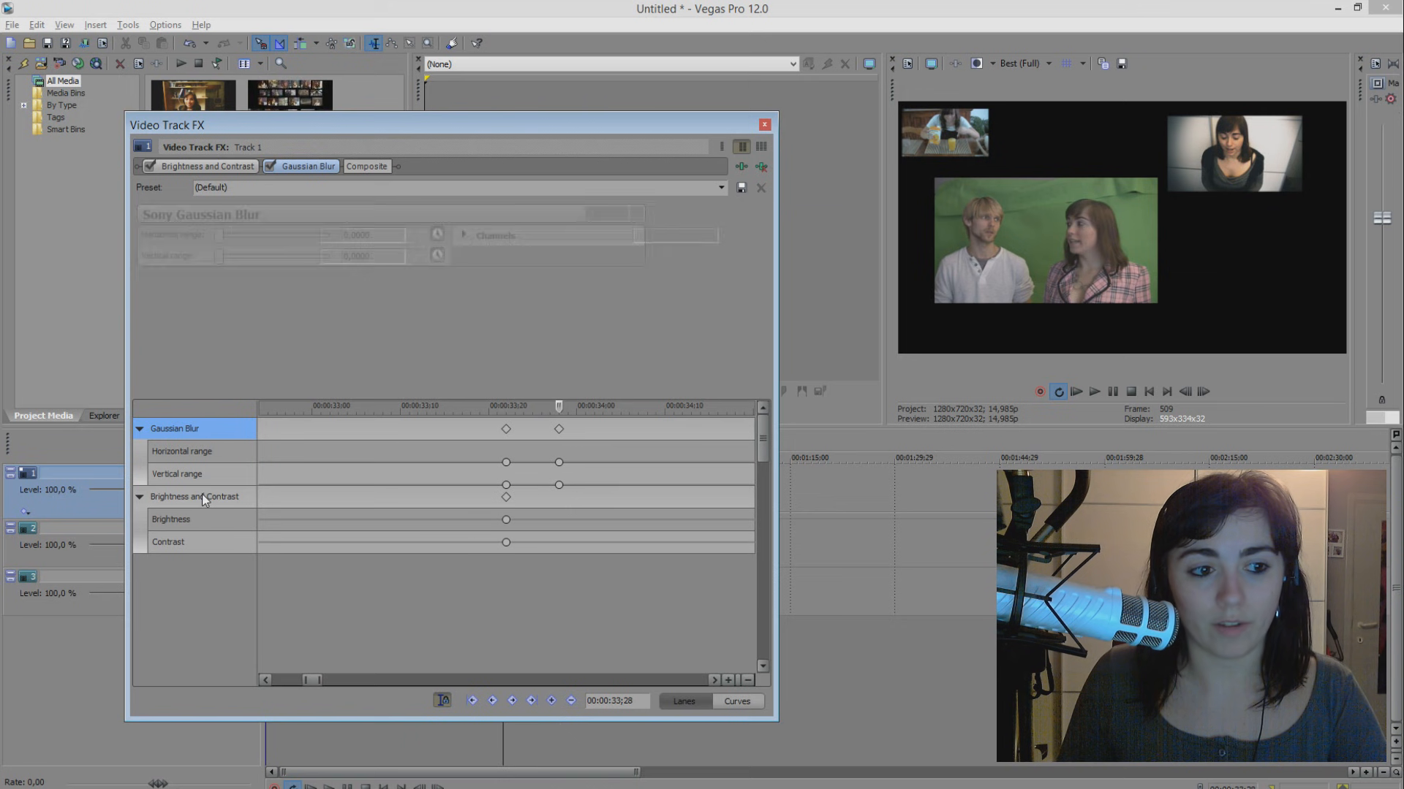
{"action": "left_click", "coordinate": [207, 166]}
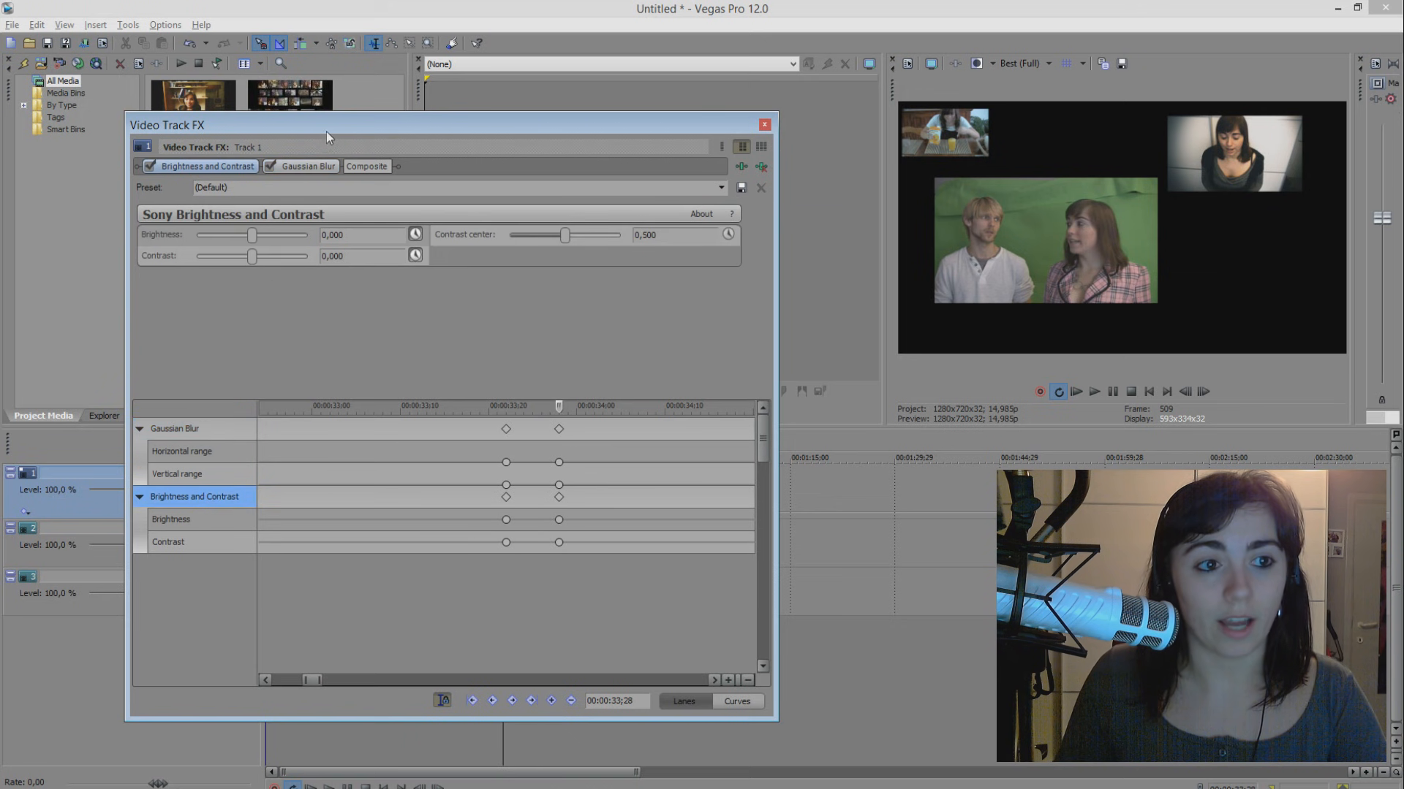
{"action": "left_click_drag", "start_coordinate": [252, 235], "coordinate": [271, 234]}
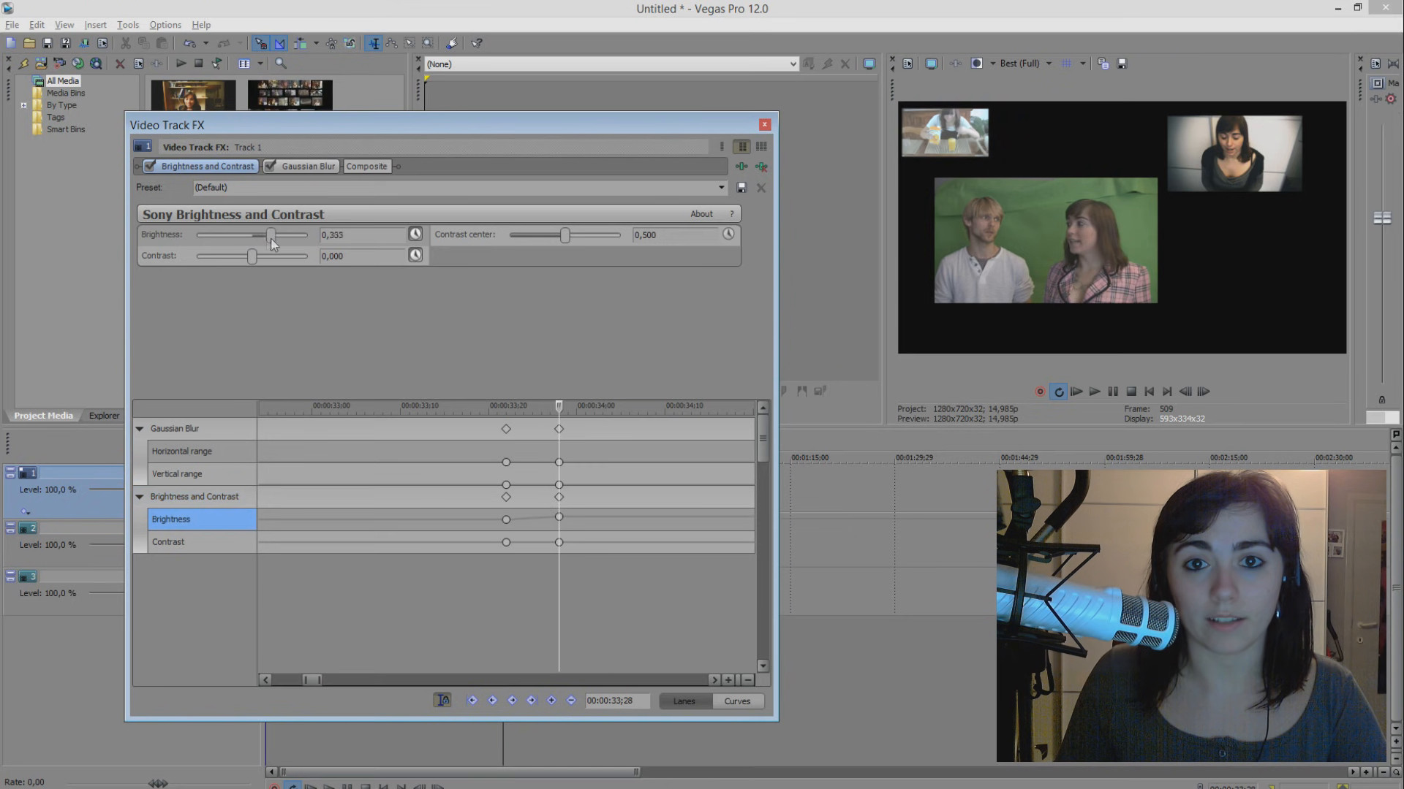
{"action": "left_click_drag", "start_coordinate": [224, 256], "coordinate": [263, 255]}
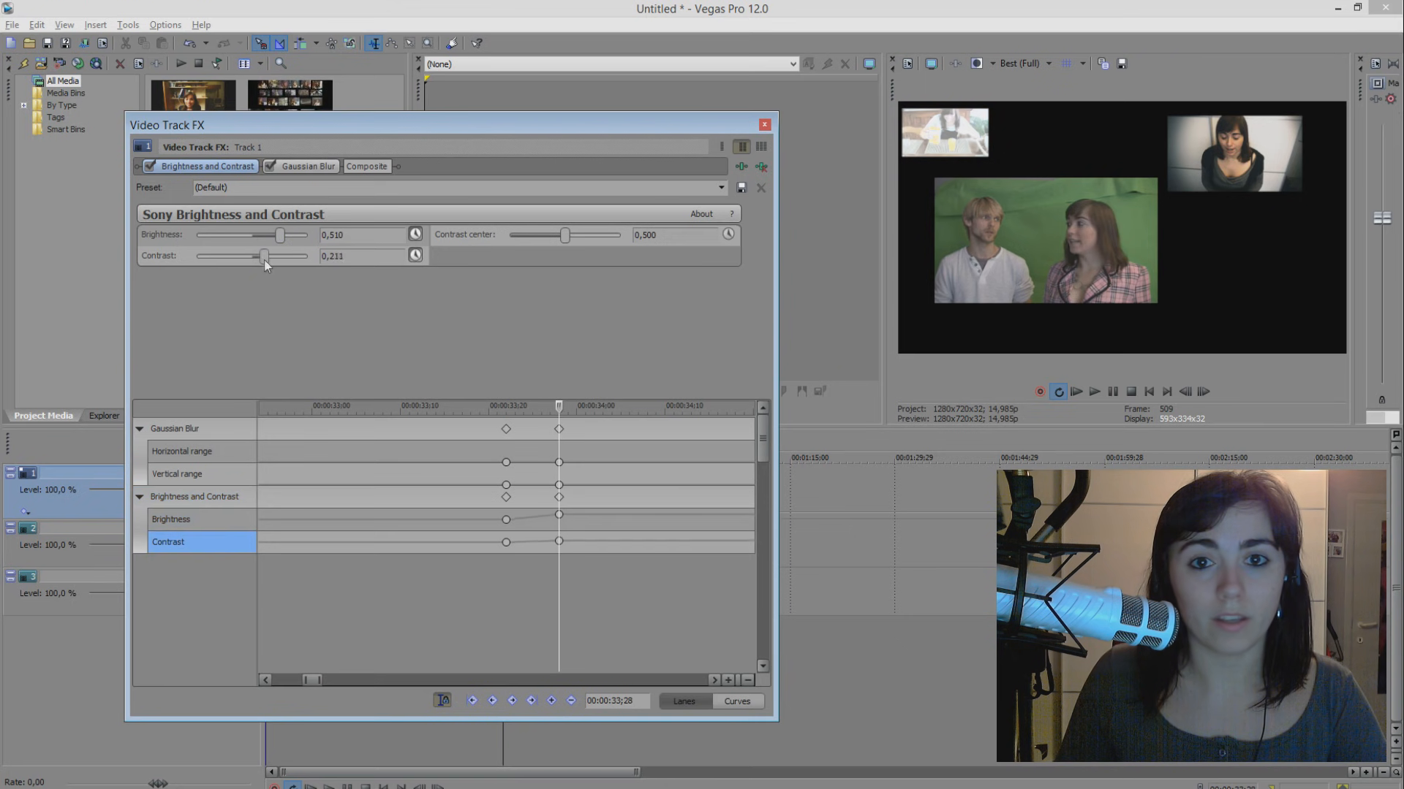
{"action": "left_click_drag", "start_coordinate": [263, 255], "coordinate": [288, 256]}
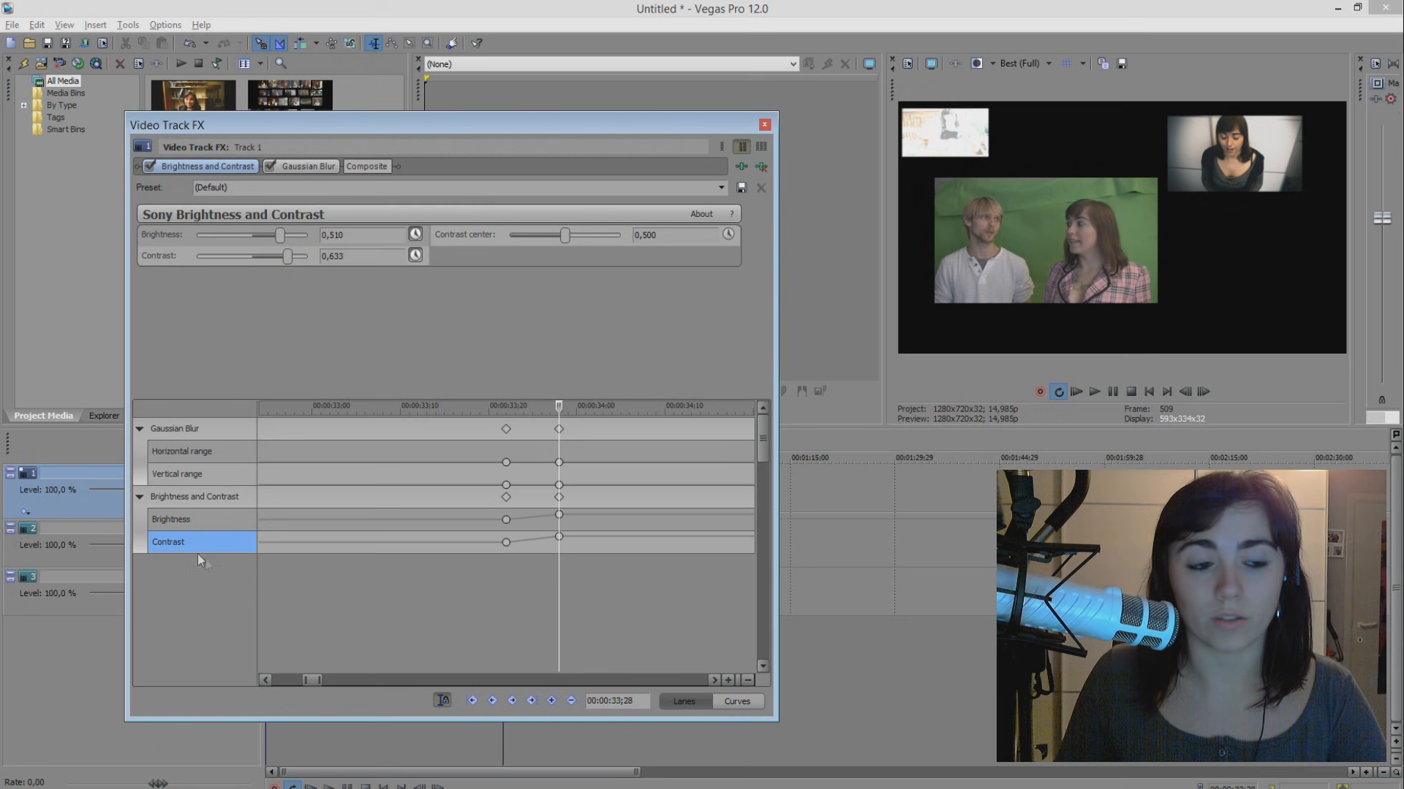
Step: Raise Gaussian Blur horizontal and vertical ranges to 0.1769
{"action": "left_click", "coordinate": [305, 167]}
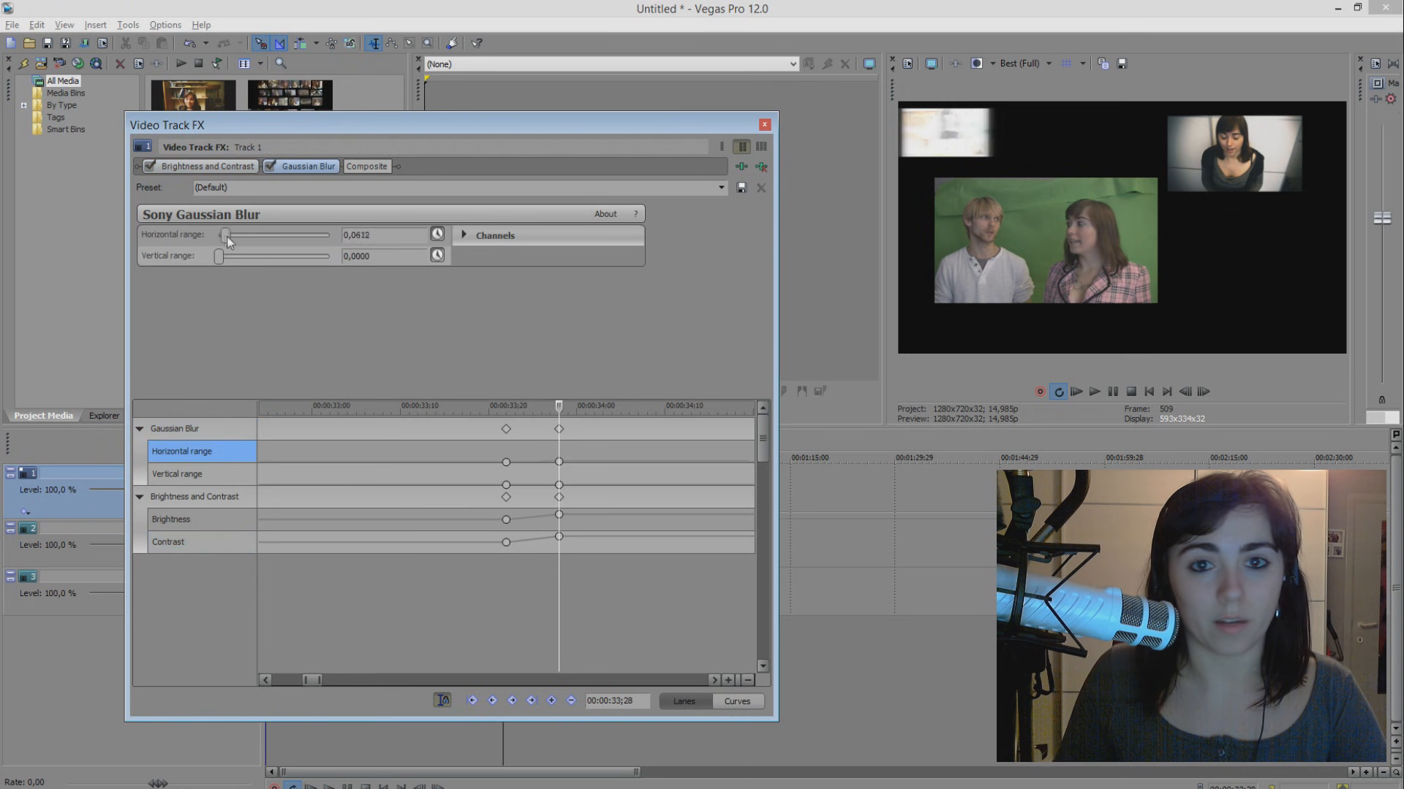
{"action": "left_click_drag", "start_coordinate": [218, 256], "coordinate": [239, 260]}
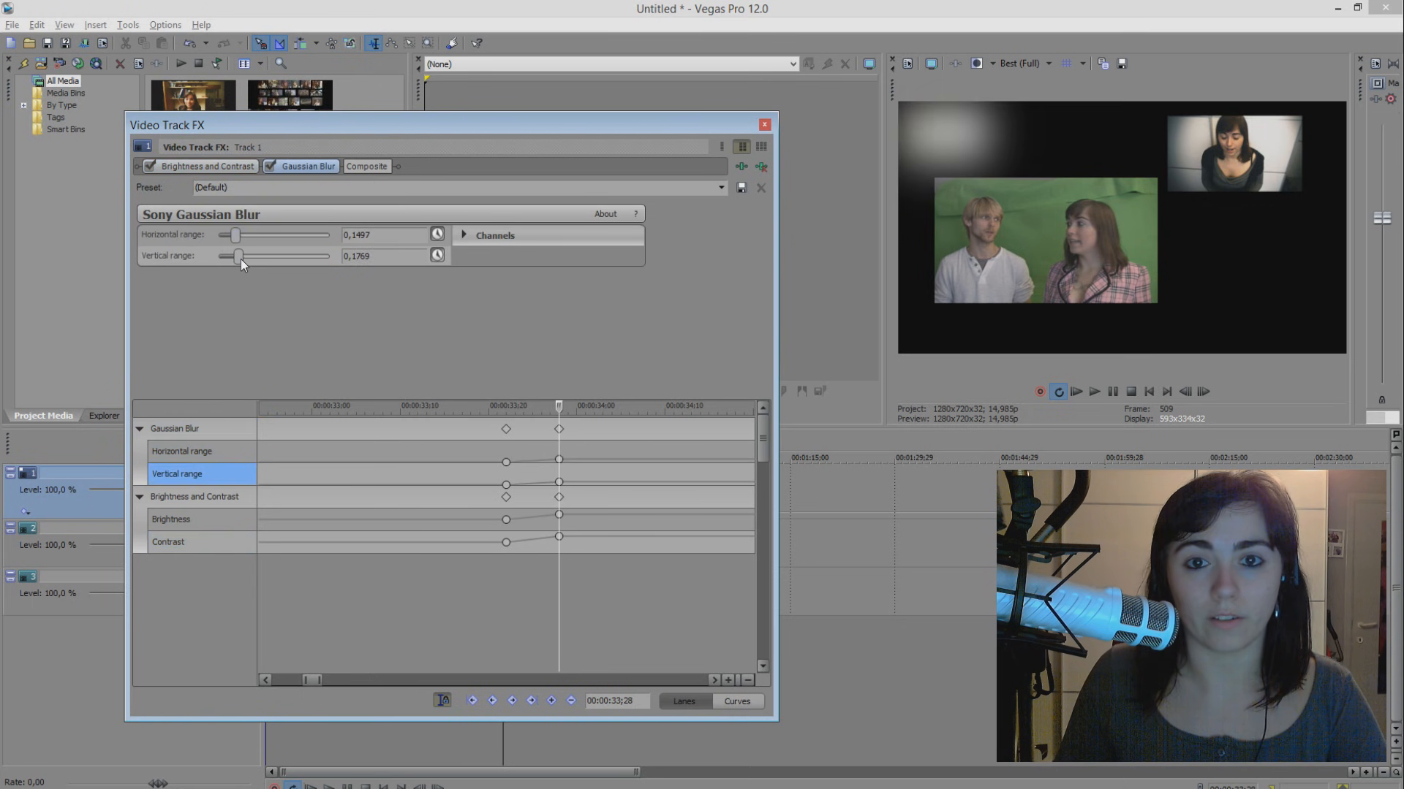
{"action": "left_click_drag", "start_coordinate": [235, 234], "coordinate": [239, 235]}
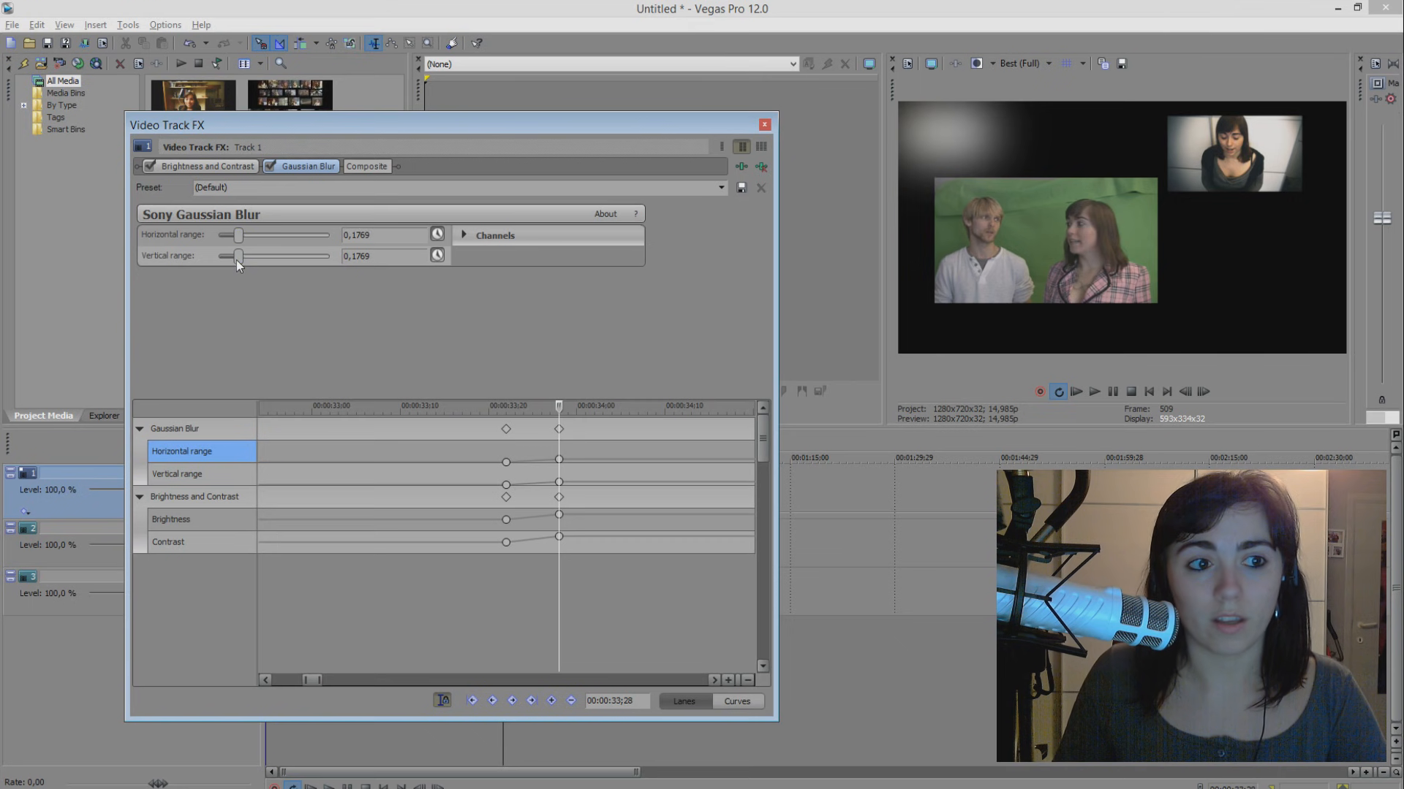
{"action": "left_click_drag", "start_coordinate": [239, 256], "coordinate": [231, 256]}
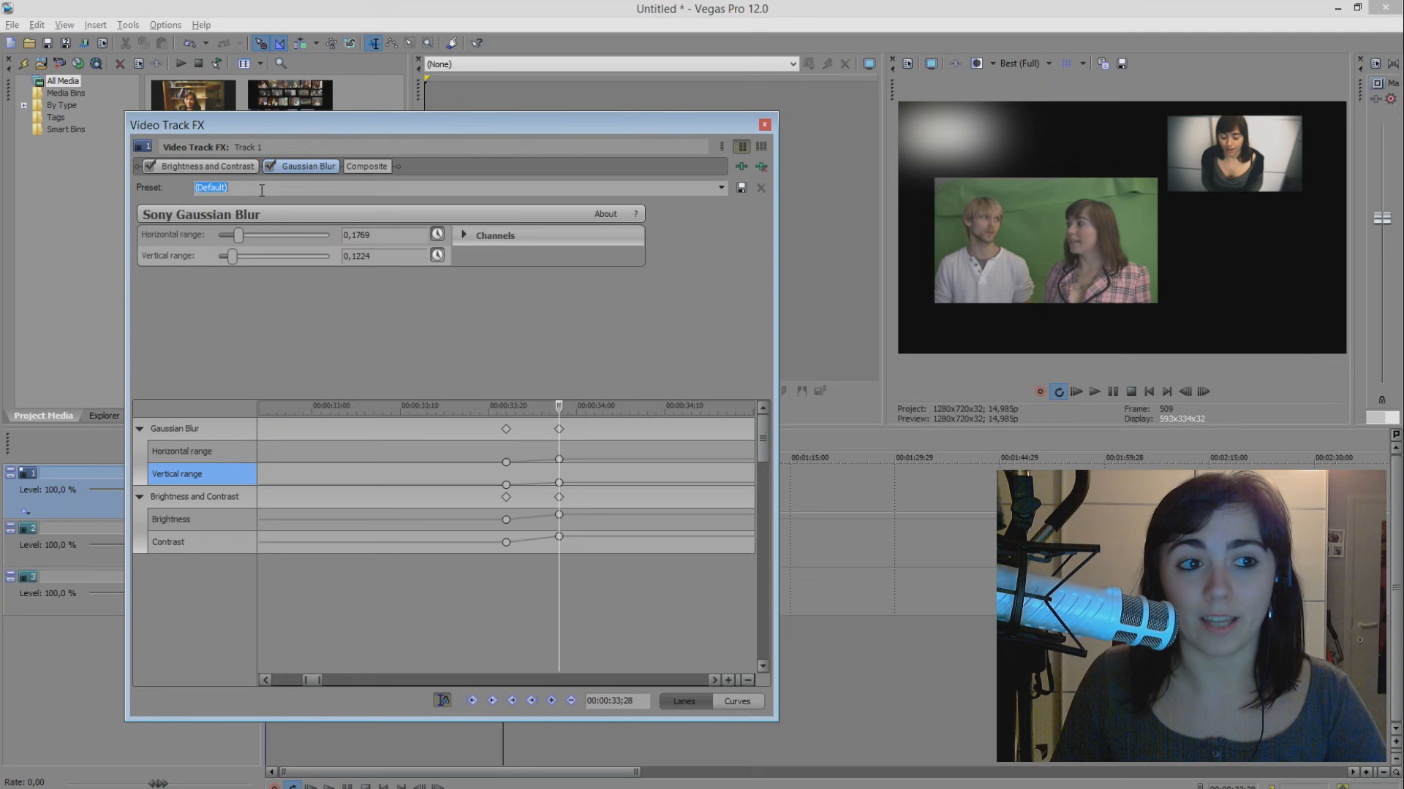
{"action": "mouse_move", "coordinate": [740, 188]}
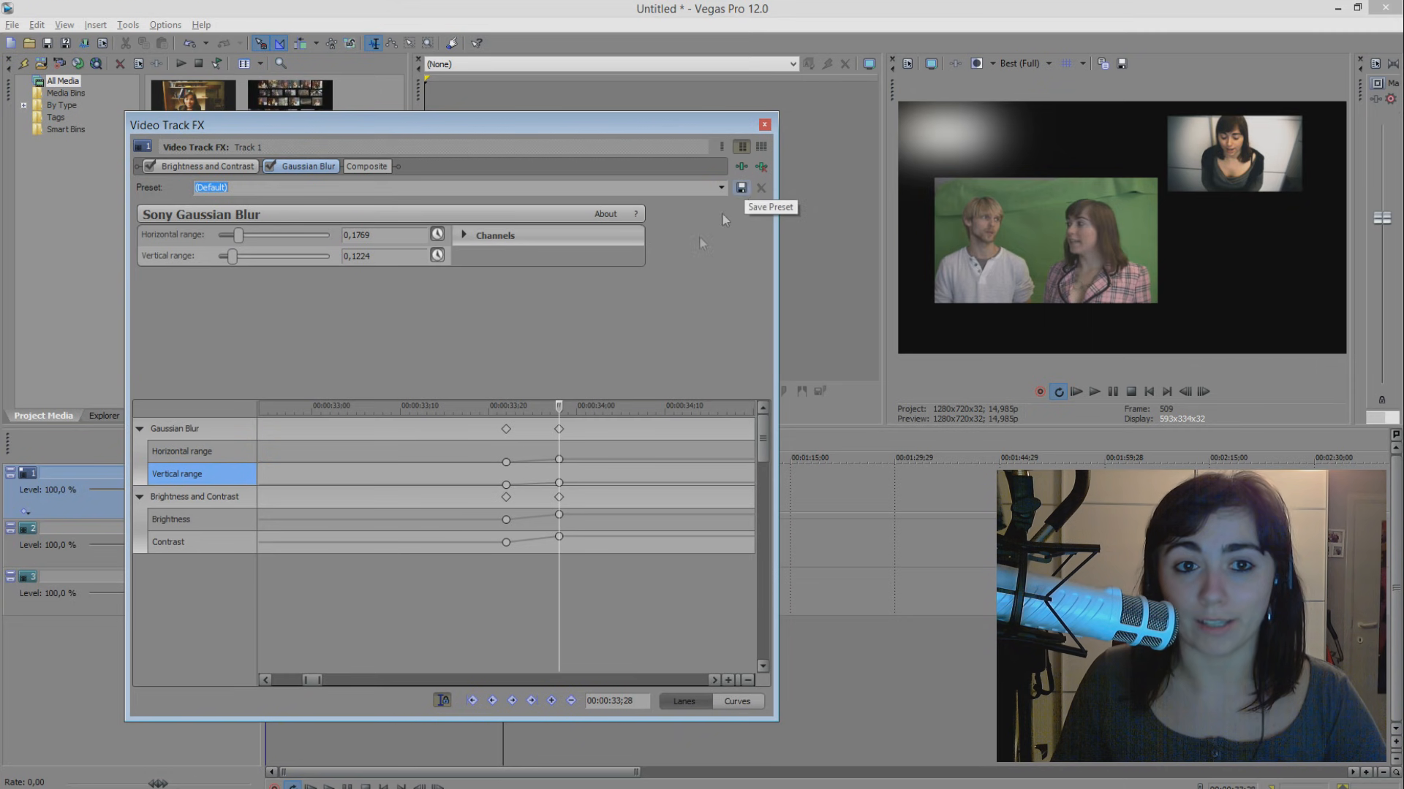
{"action": "mouse_move", "coordinate": [666, 291]}
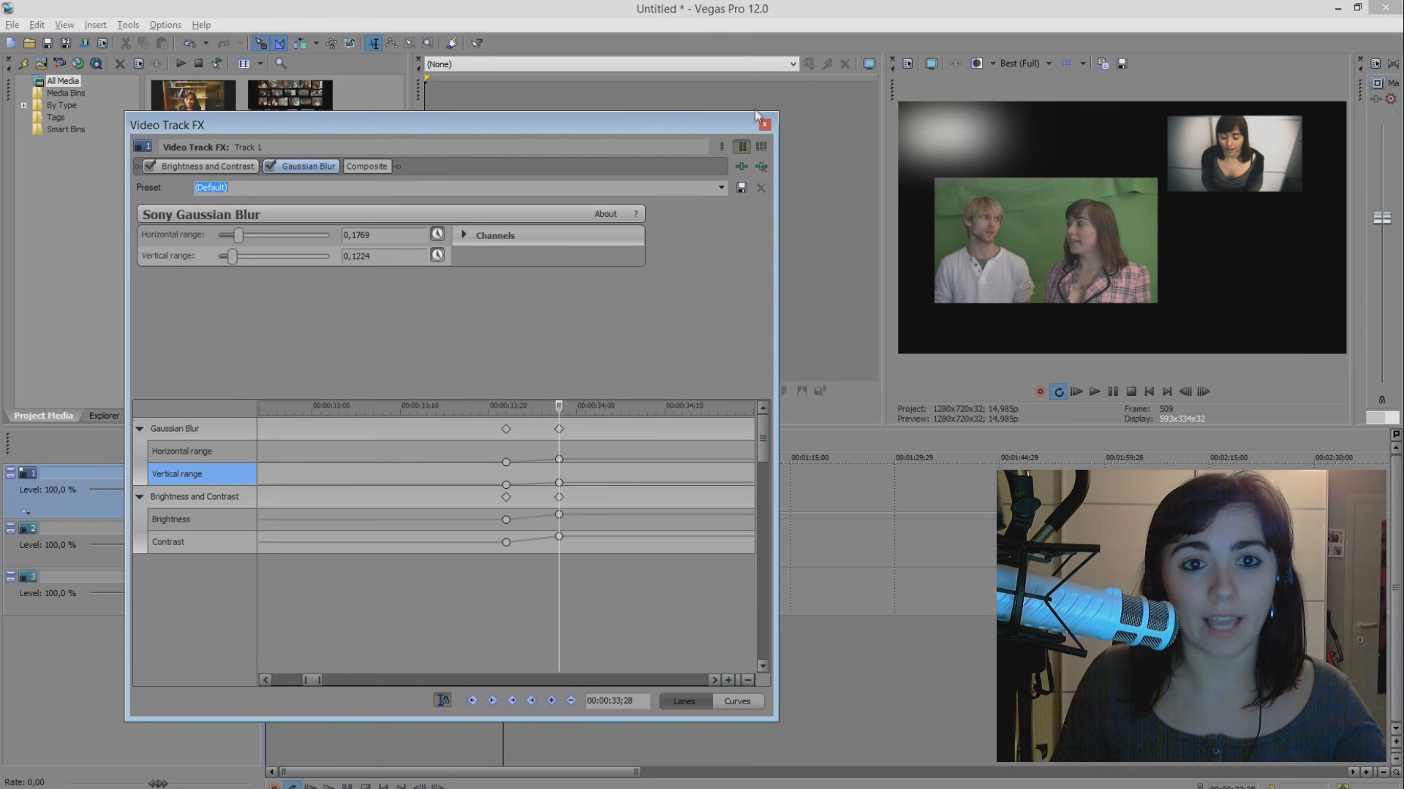
Step: Close Track 1's Video Track FX window
{"action": "left_click", "coordinate": [762, 124]}
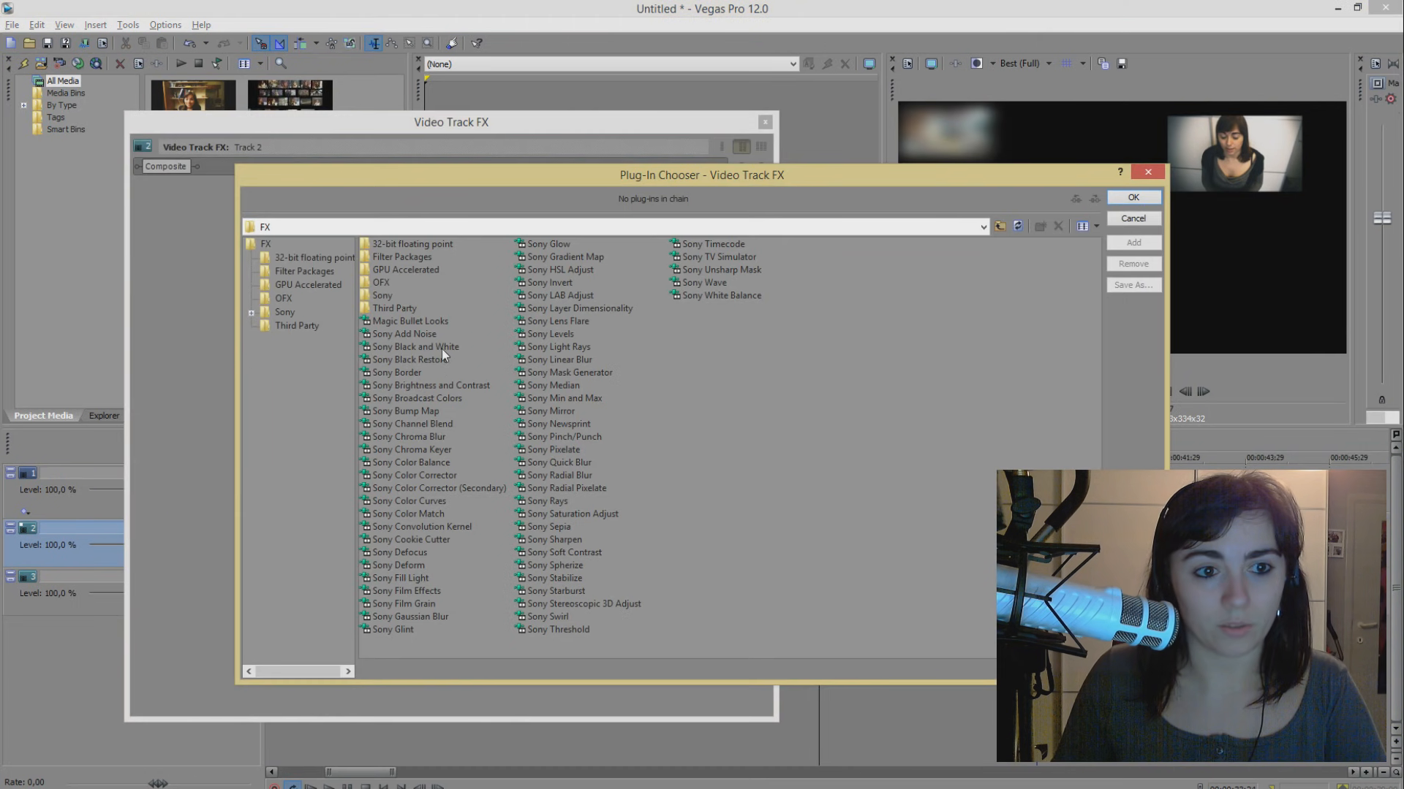
Step: Add Brightness and Contrast and Gaussian Blur to Track 2 and enable Animate on both
{"action": "left_click", "coordinate": [429, 385]}
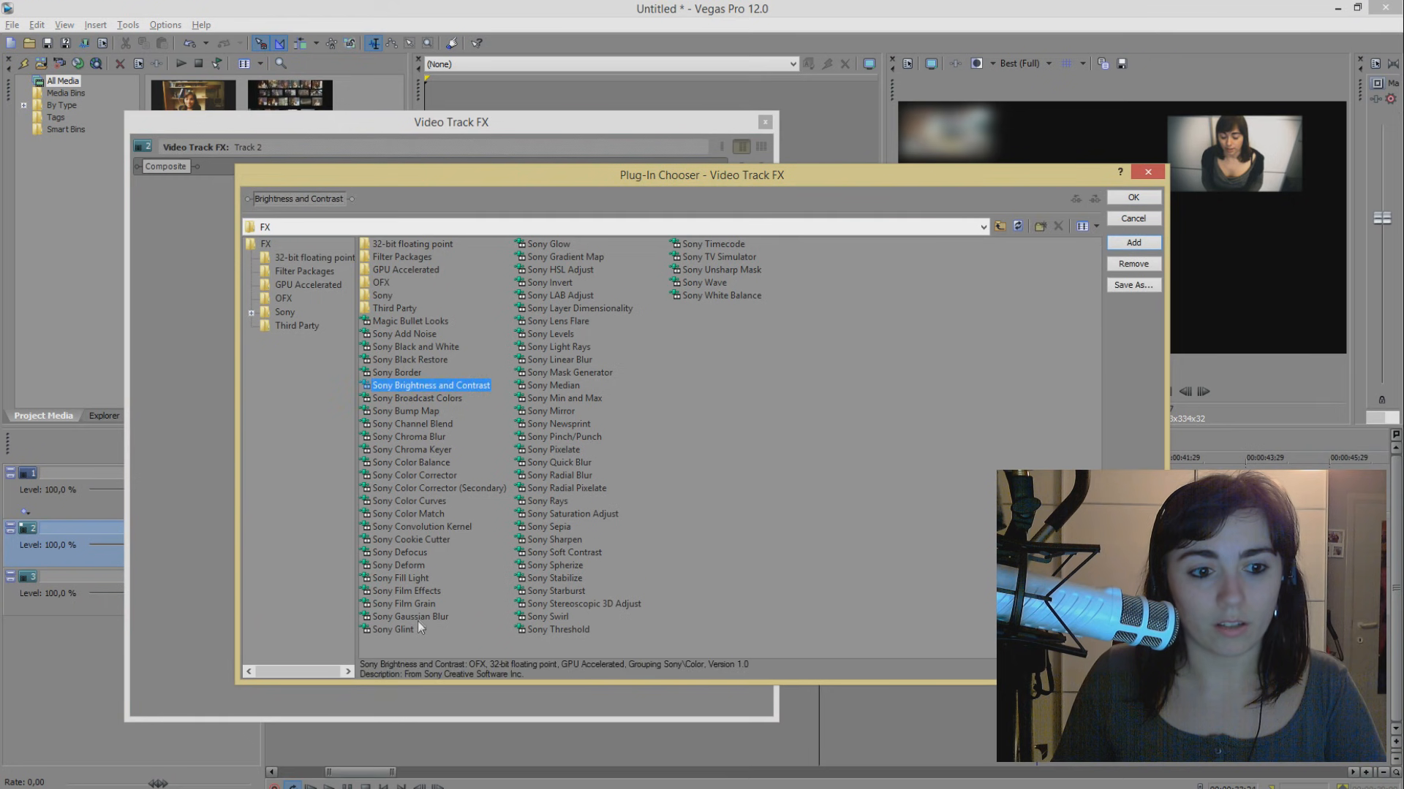
{"action": "left_click", "coordinate": [1131, 196]}
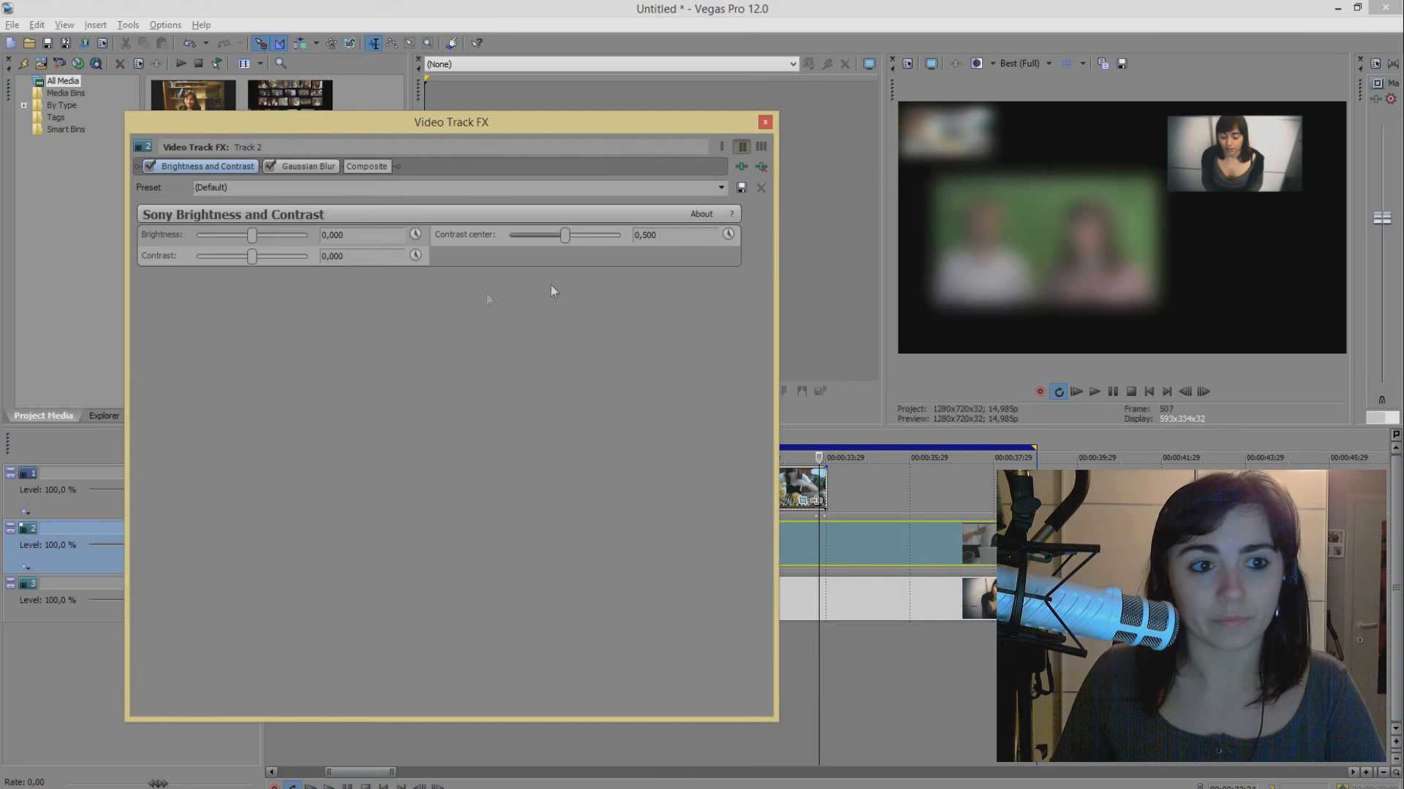
{"action": "left_click", "coordinate": [306, 167]}
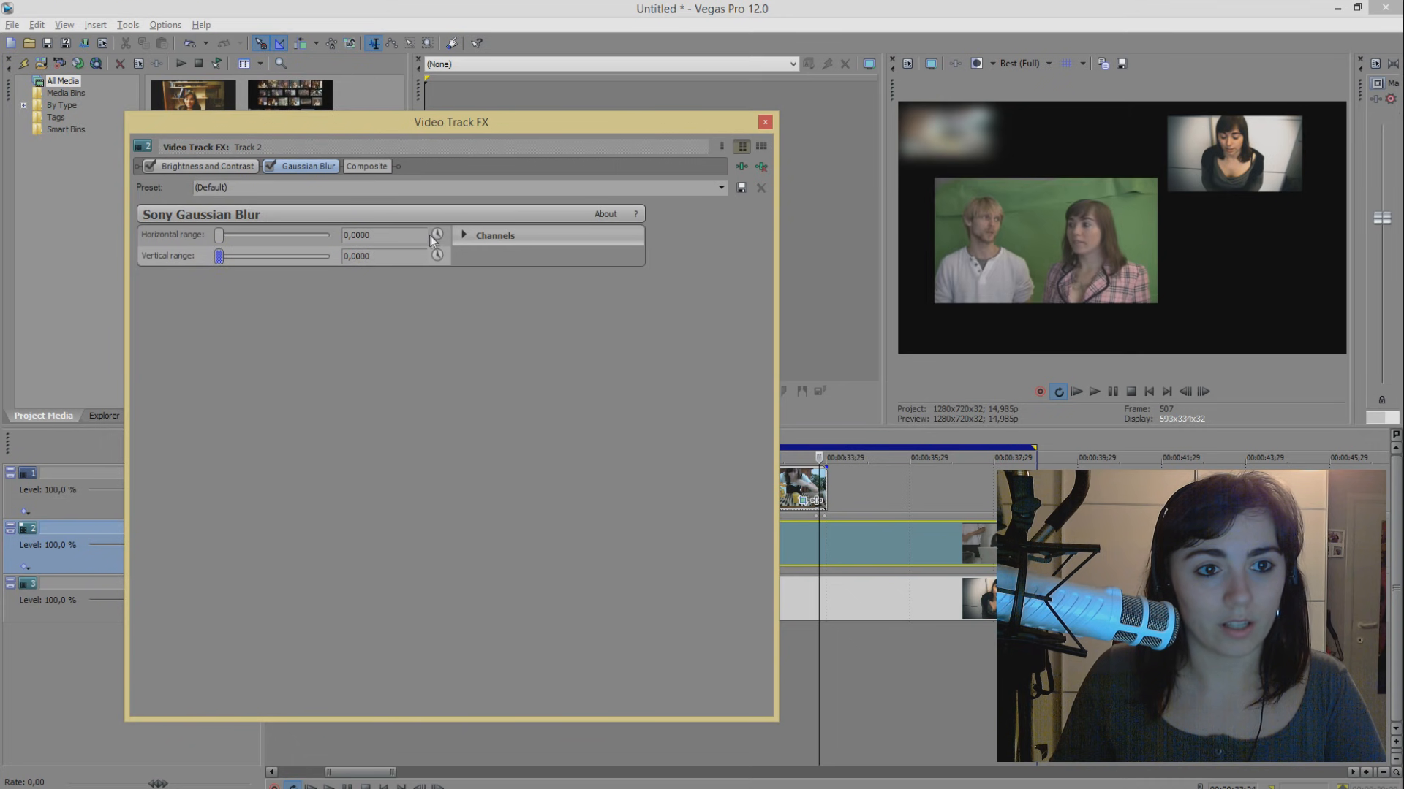
{"action": "left_click", "coordinate": [207, 166]}
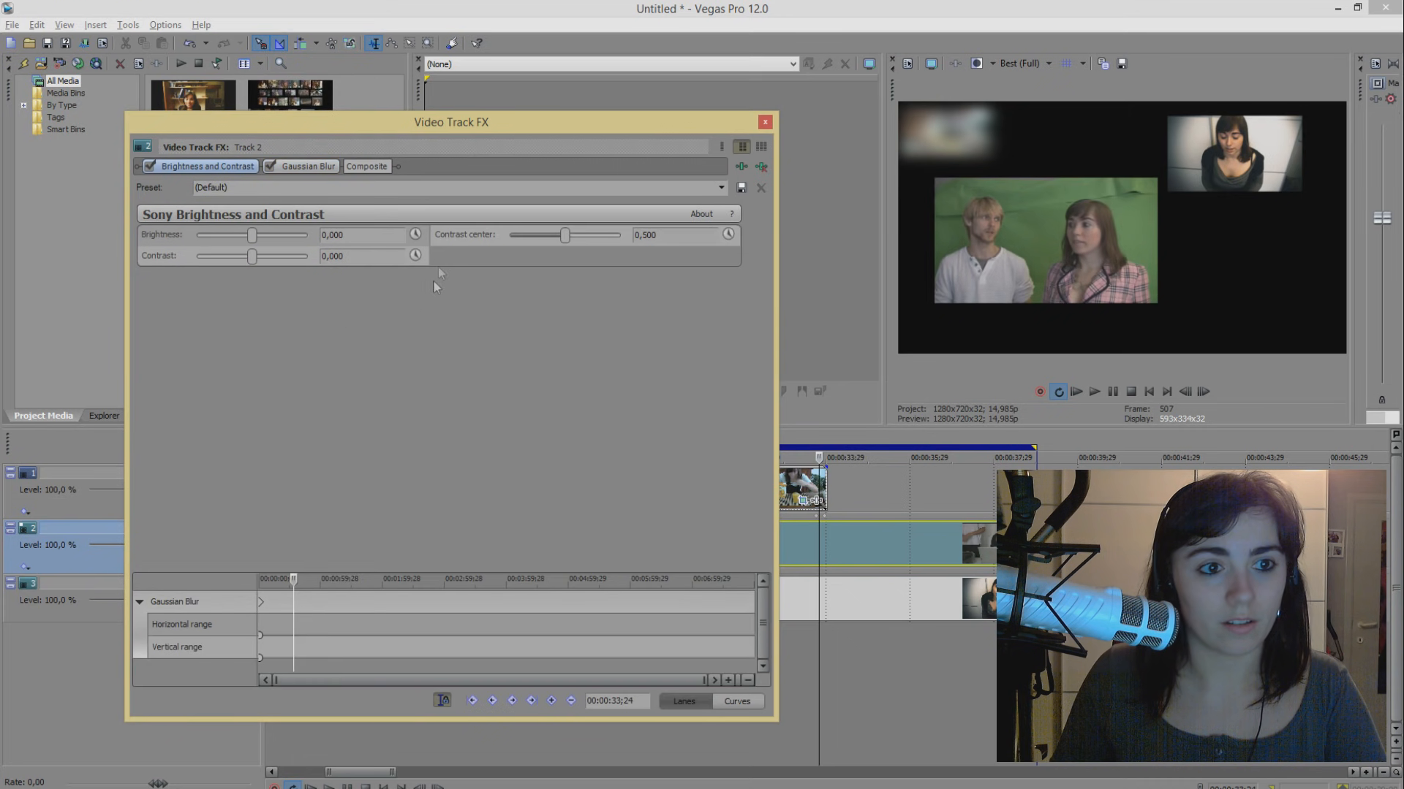
{"action": "left_click", "coordinate": [549, 701]}
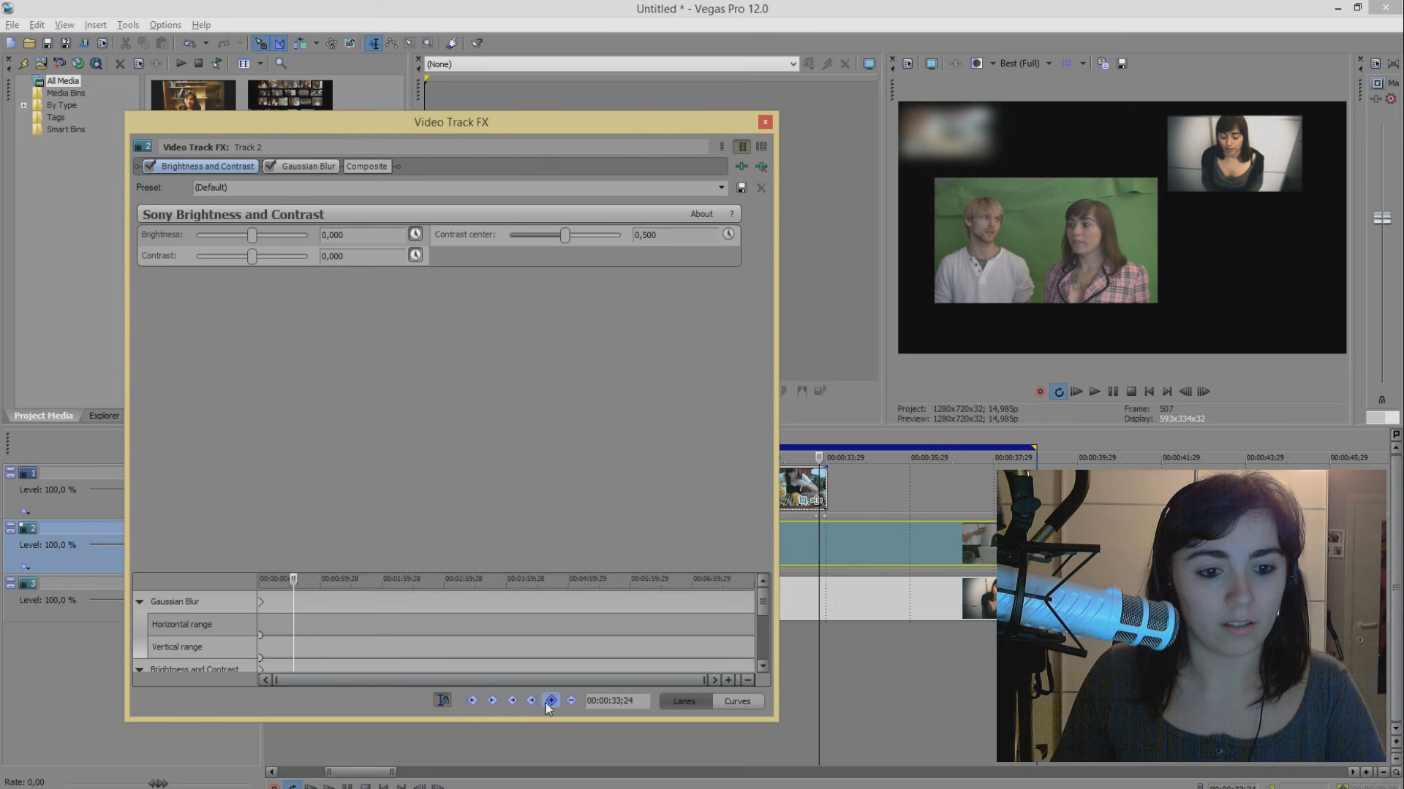
Step: Add keyframes at the current time and a few frames later, showing Brightness and Contrast
{"action": "left_click", "coordinate": [307, 166]}
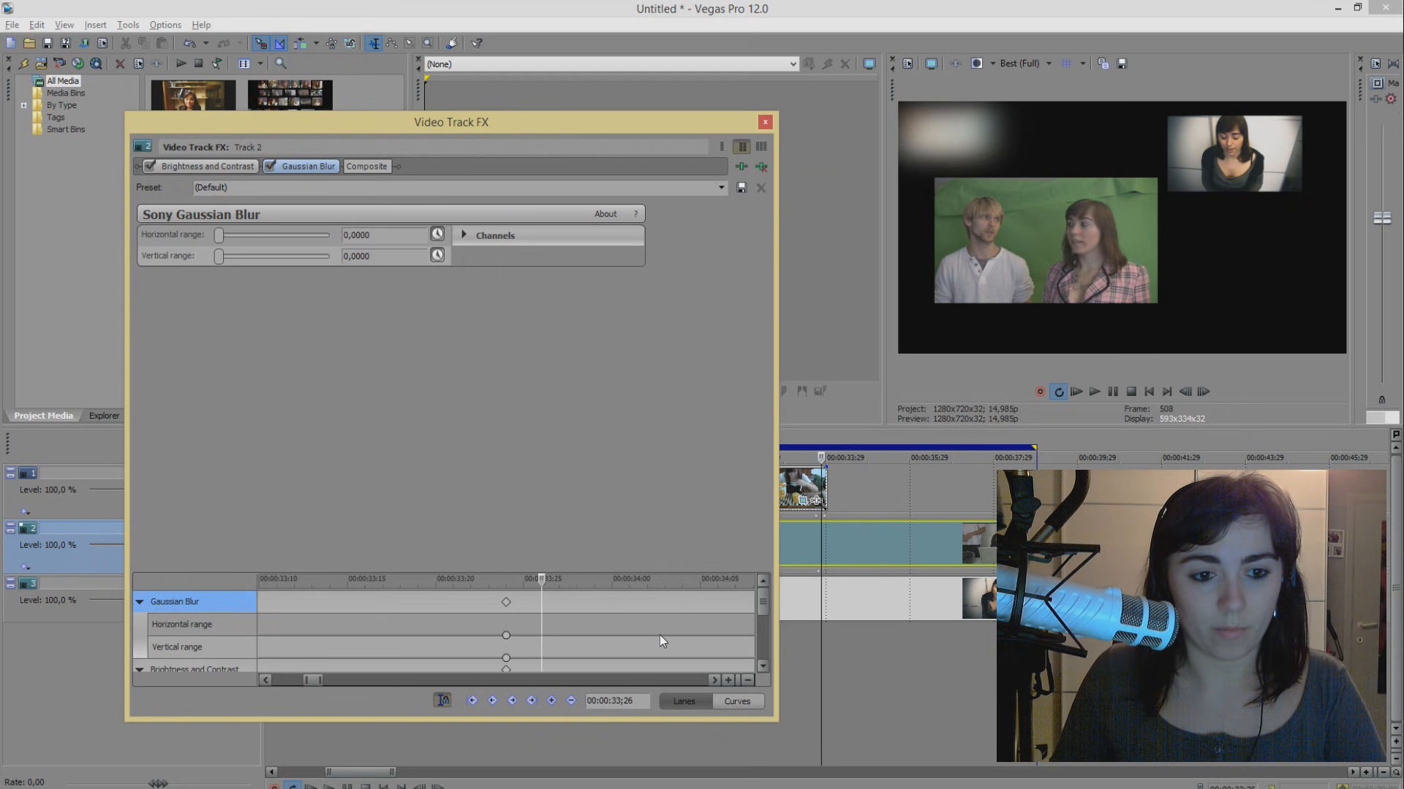
{"action": "left_click", "coordinate": [551, 701]}
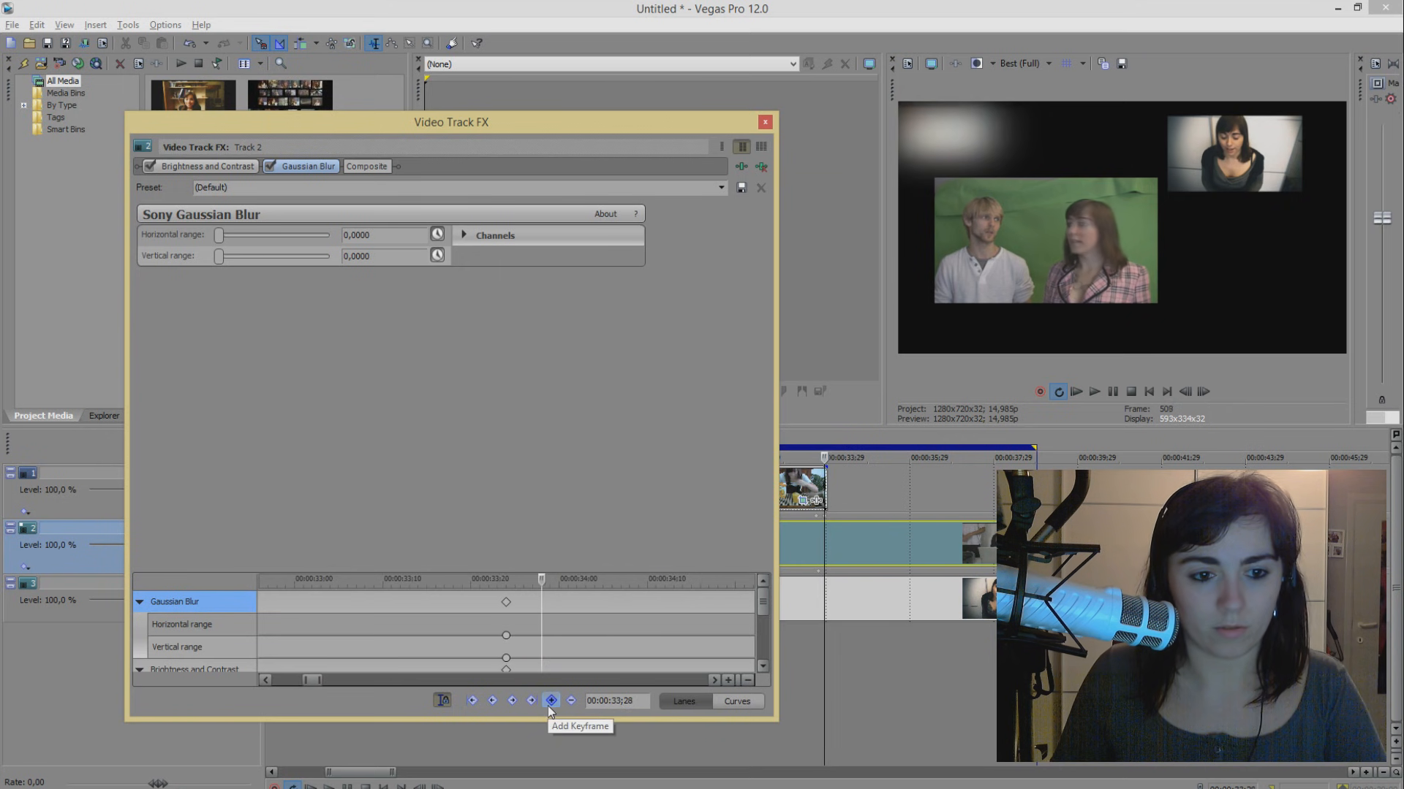
{"action": "left_click", "coordinate": [551, 701]}
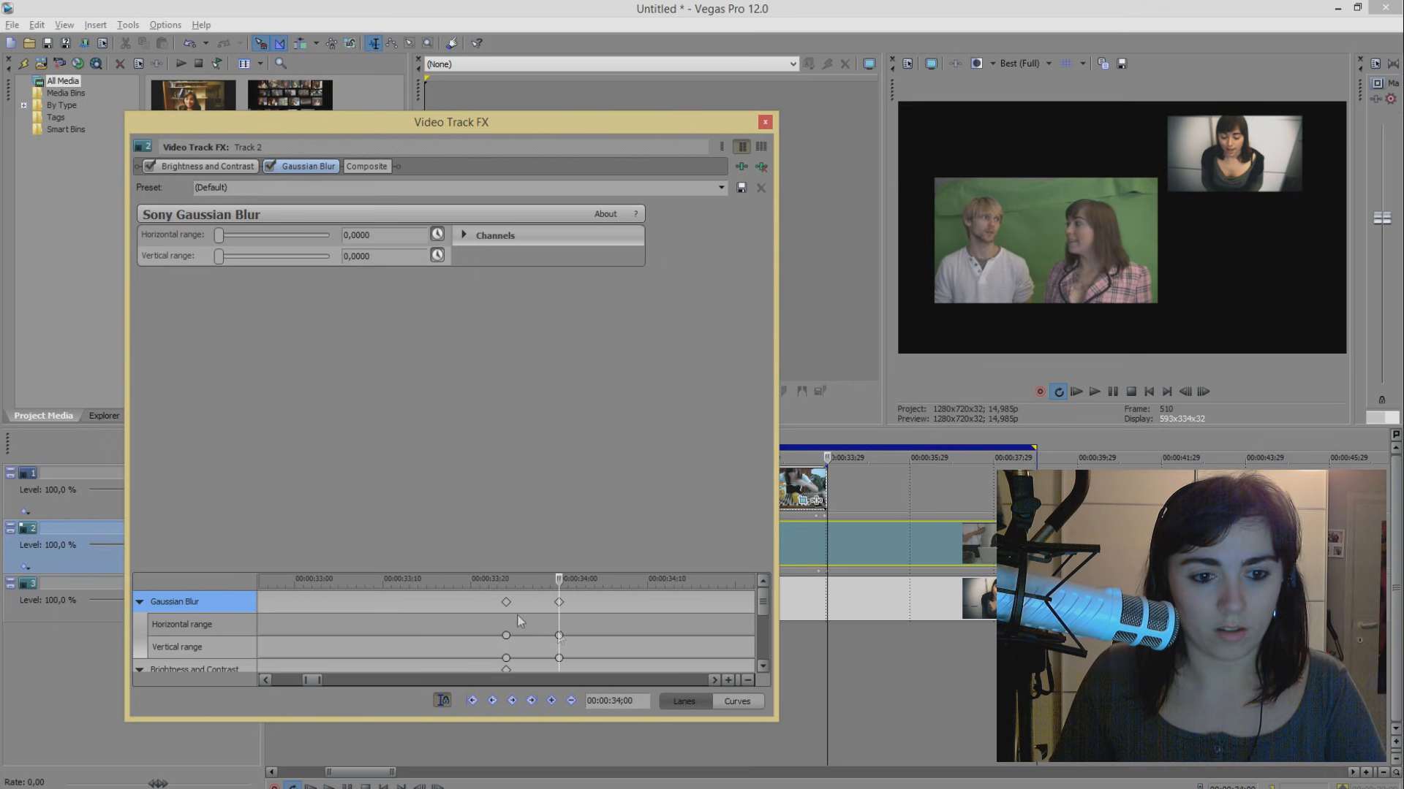
{"action": "left_click", "coordinate": [207, 166]}
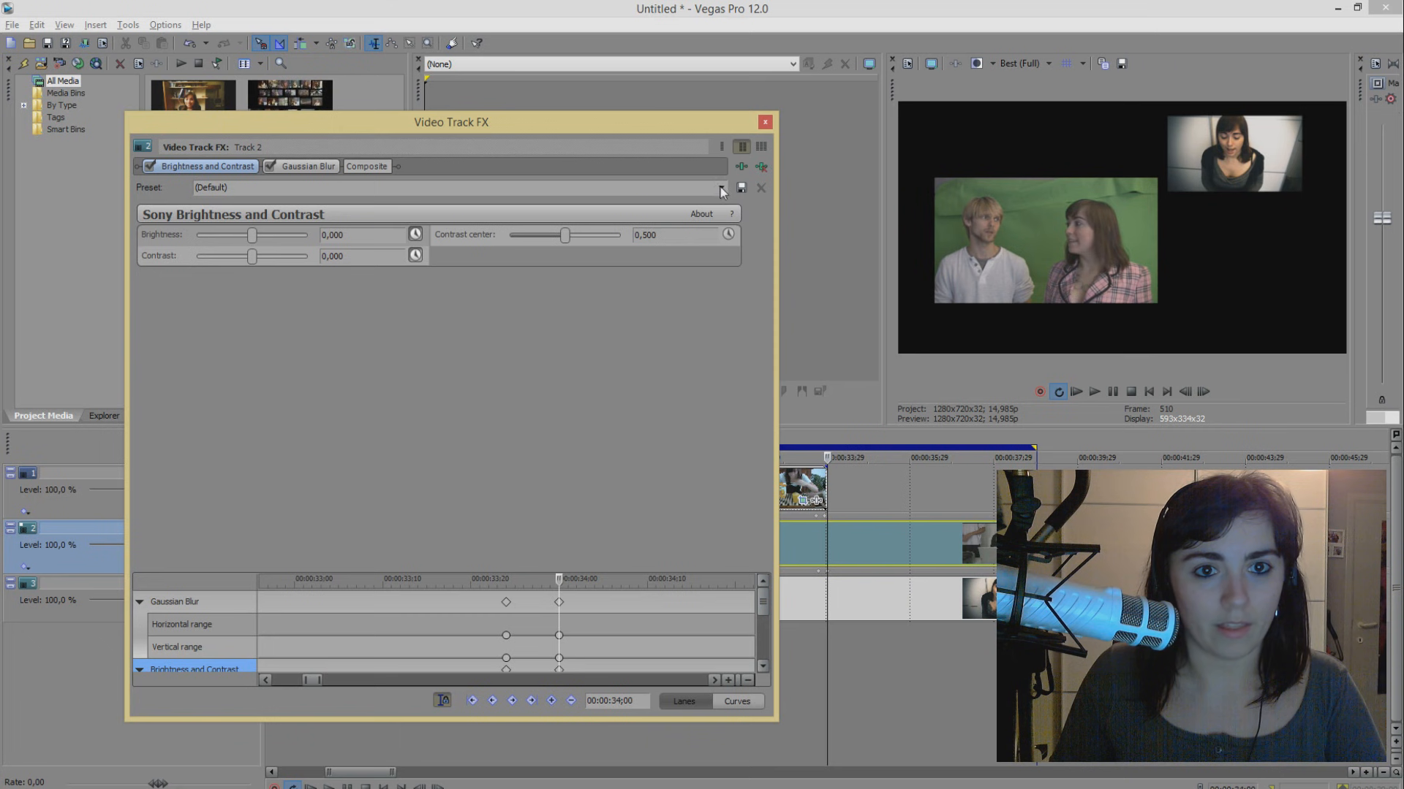
Step: Apply the saved 'flash' preset to Track 2's Brightness and Contrast at the later keyframe
{"action": "left_click", "coordinate": [721, 188]}
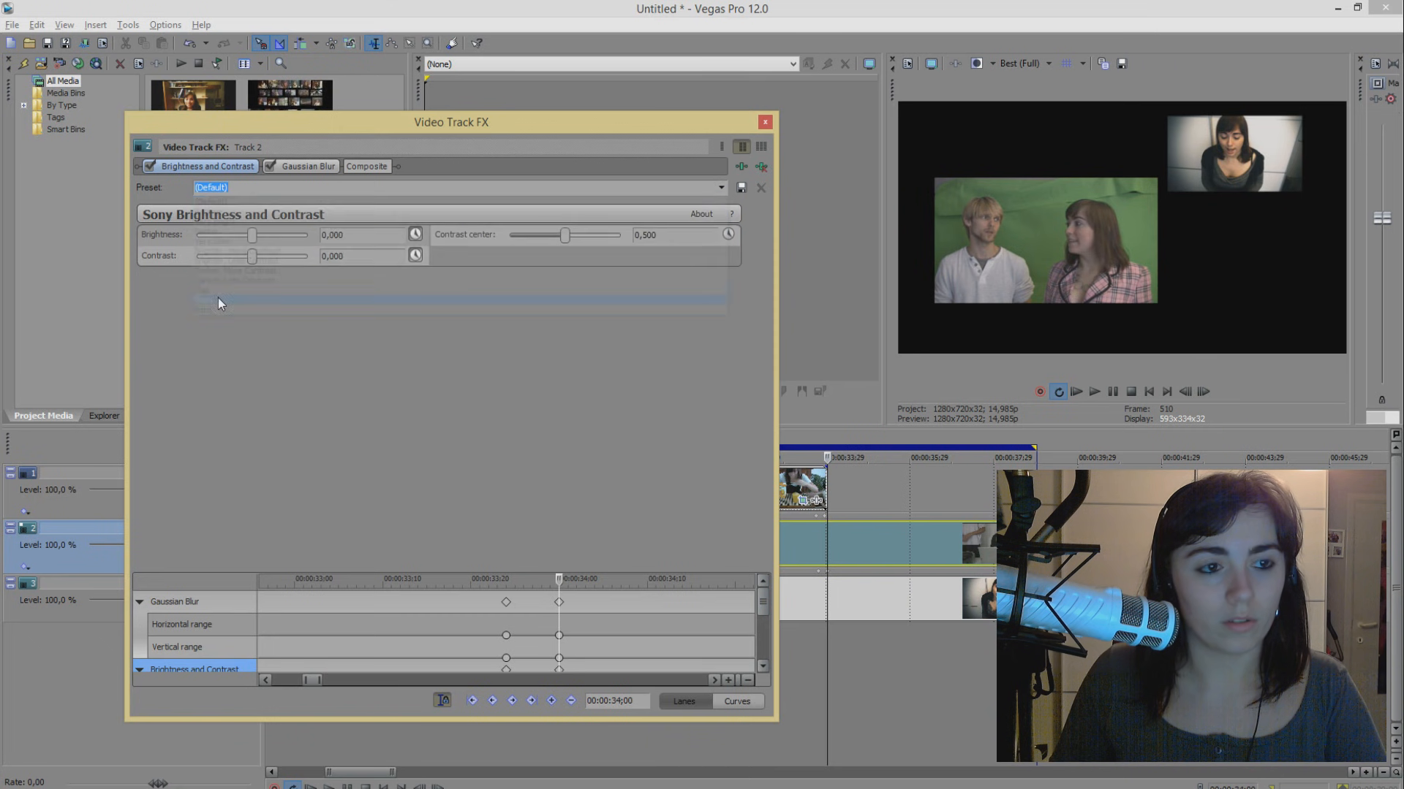
{"action": "left_click", "coordinate": [306, 167]}
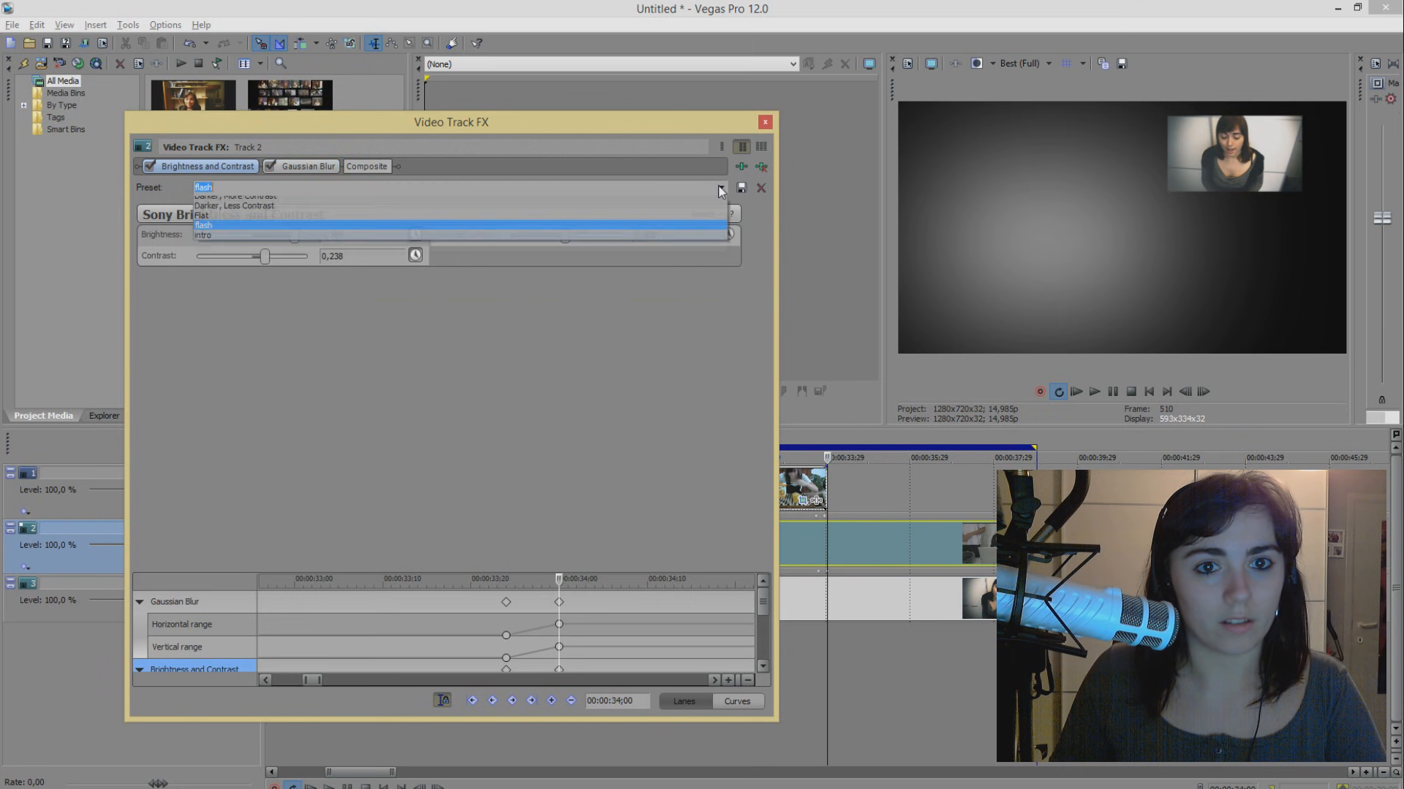
{"action": "left_click", "coordinate": [203, 224]}
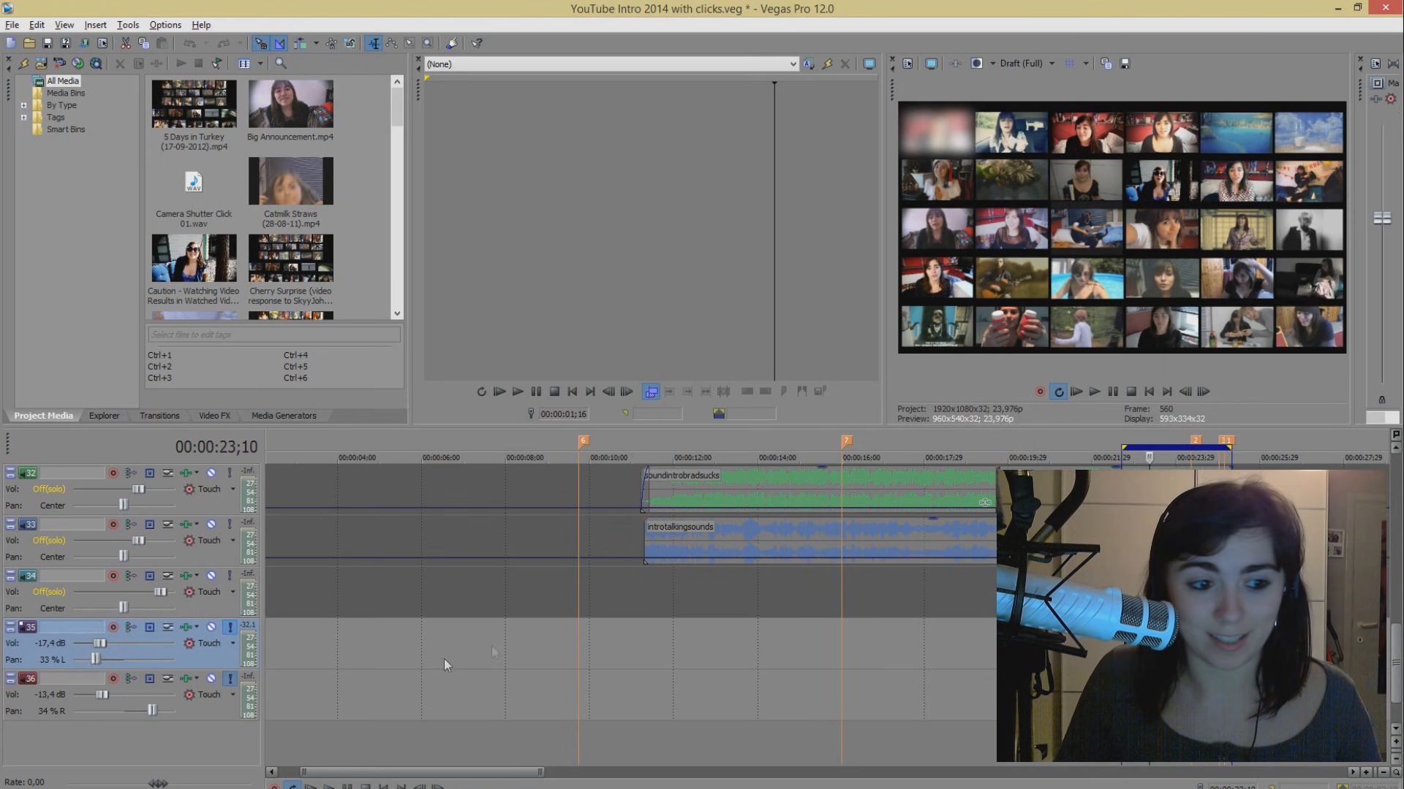
Step: Scroll the finished intro project's timeline down to reveal the audio tracks
{"action": "scroll", "scroll_direction": "down", "scroll_amount": 3}
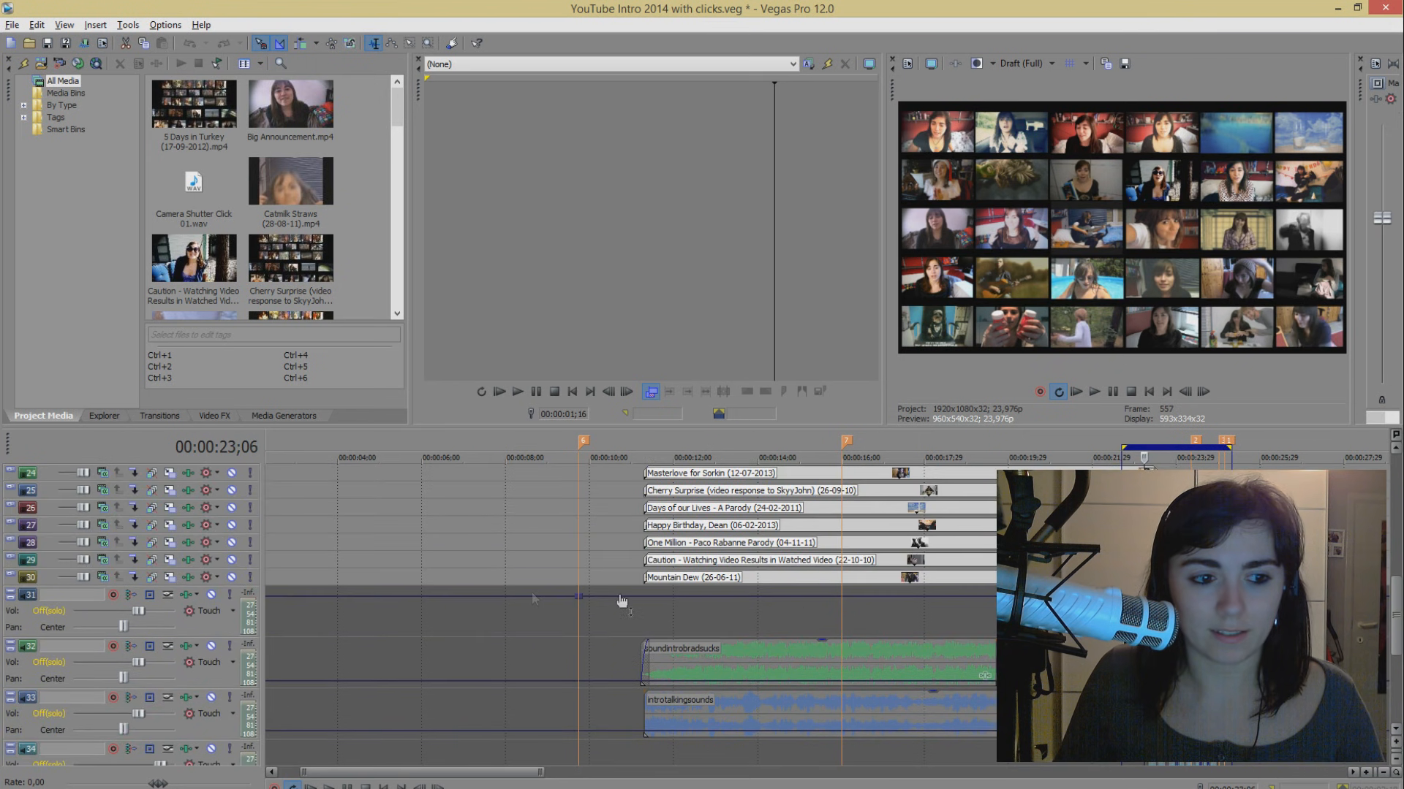